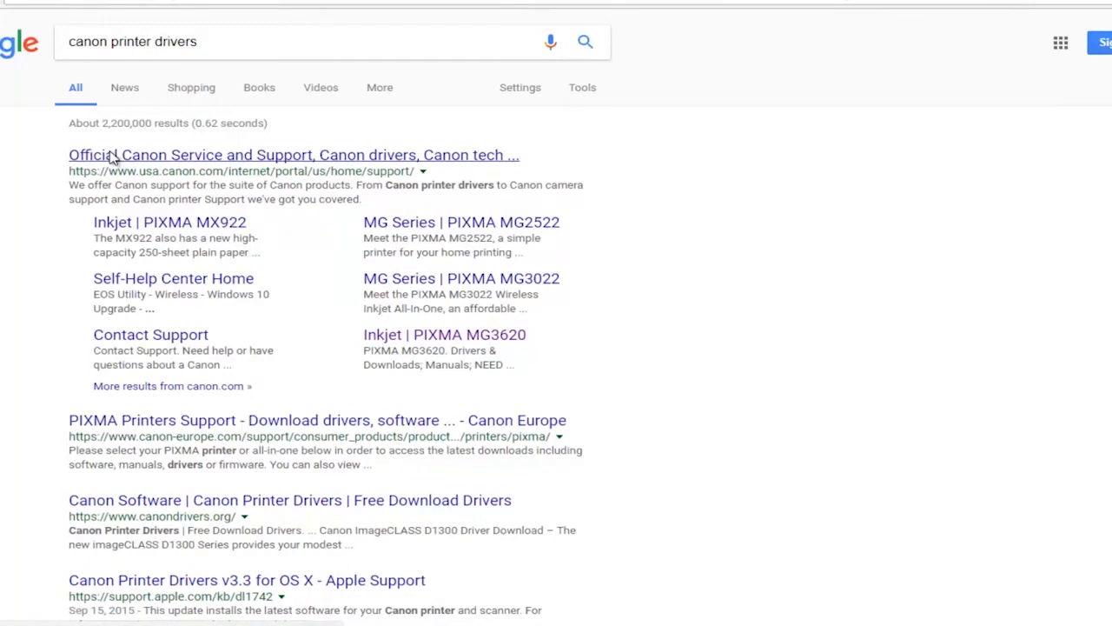
Open Canon's official Service and Support site from the Google results.
click(293, 154)
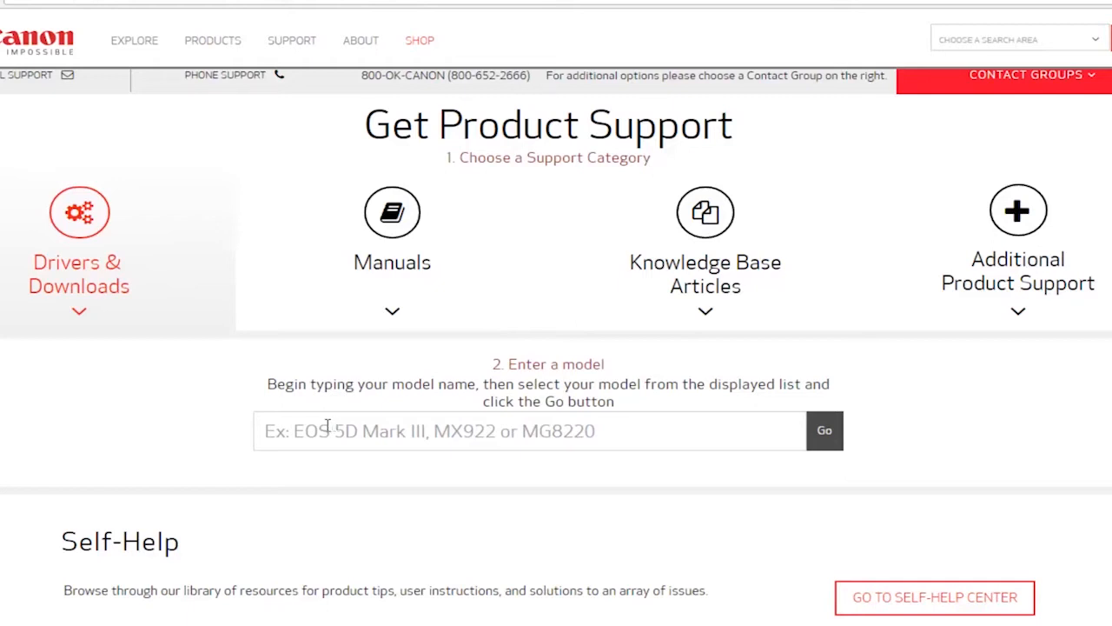
Enter 'mg' in the model box and choose PIXMA MG2520 from the suggestions.
click(530, 431)
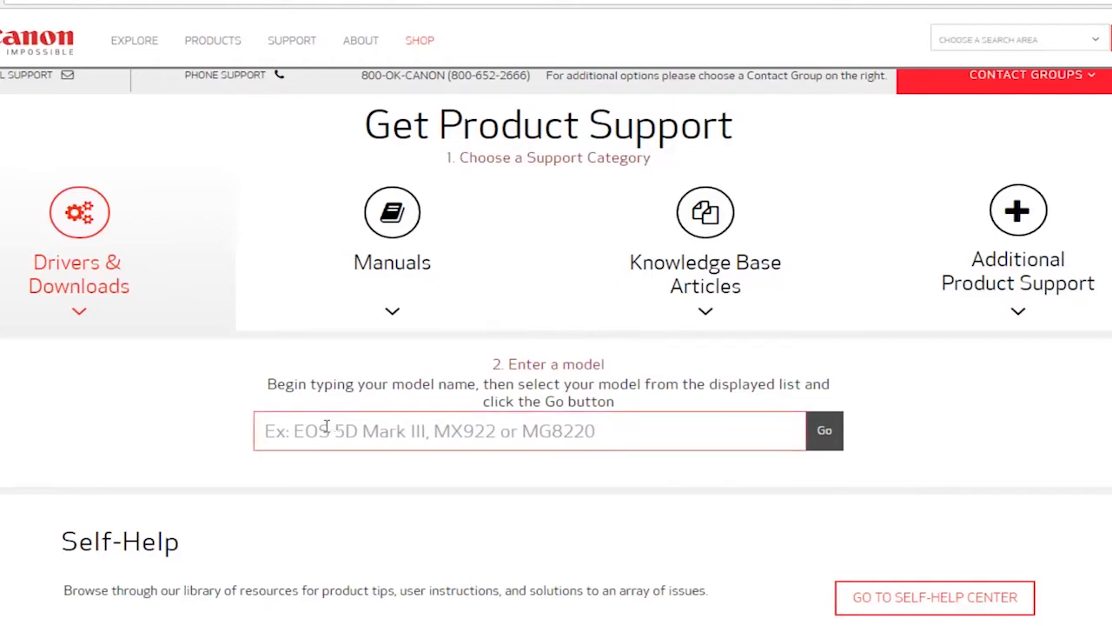
text(mg)
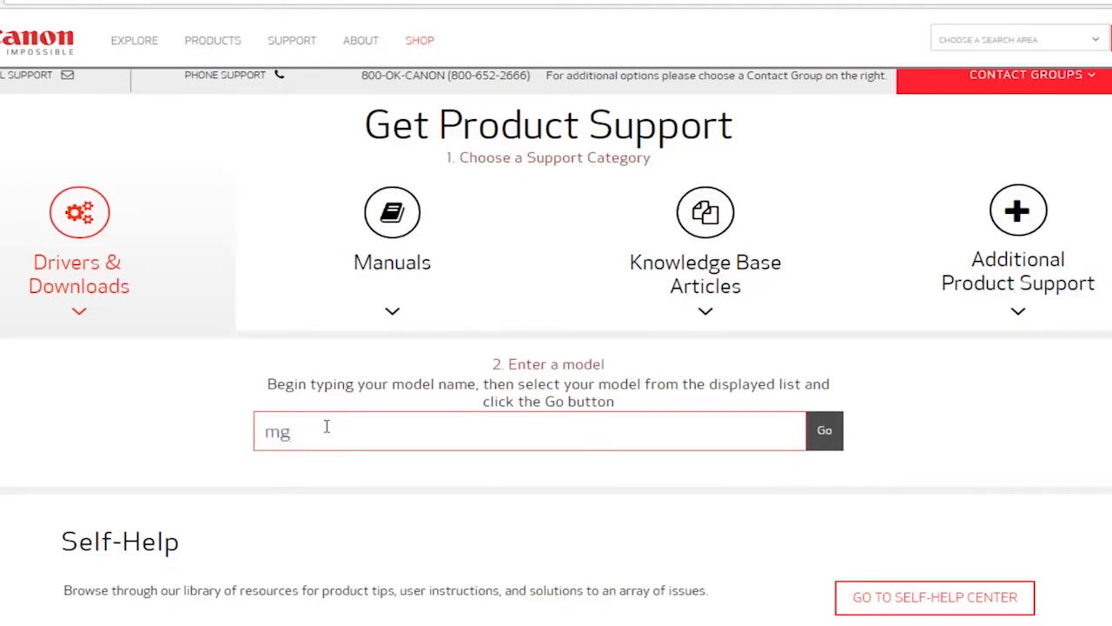
text(mg)
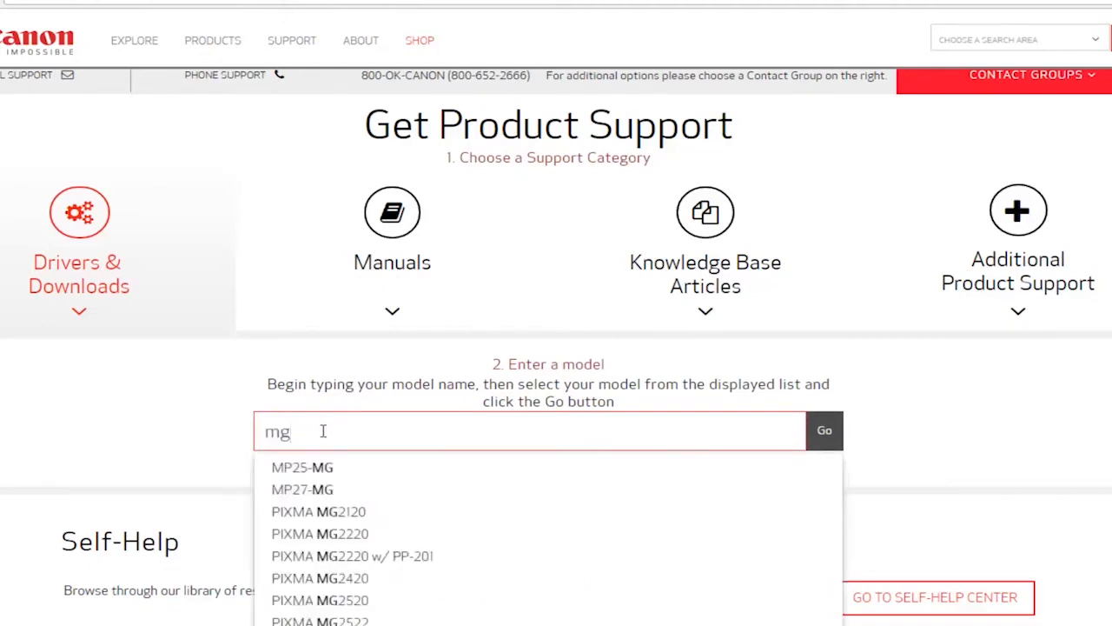
key(Backspace)
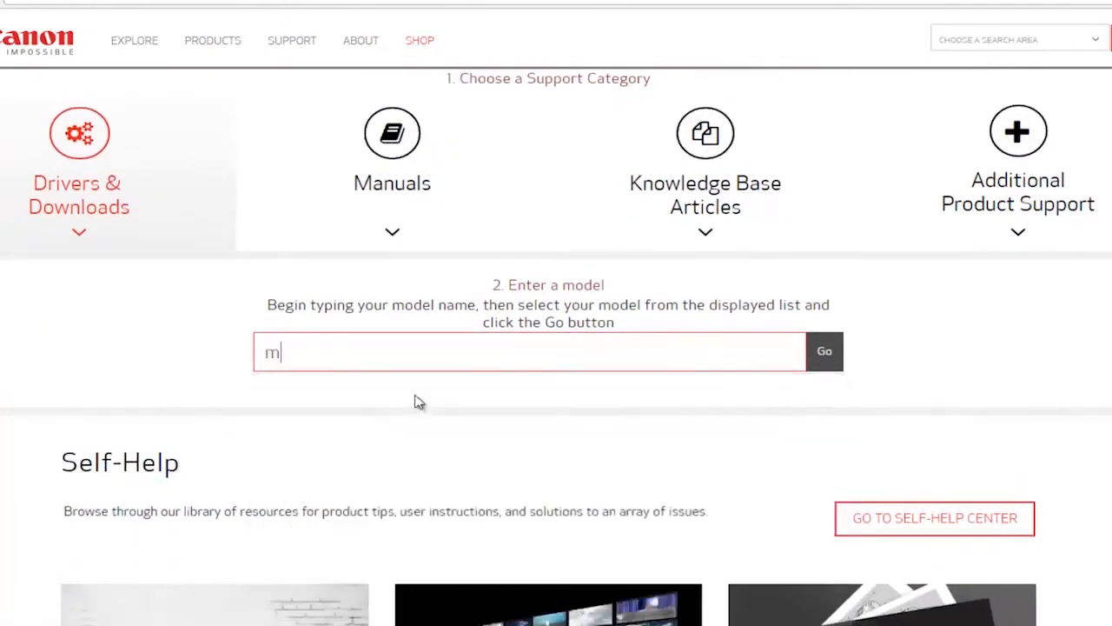
text(g)
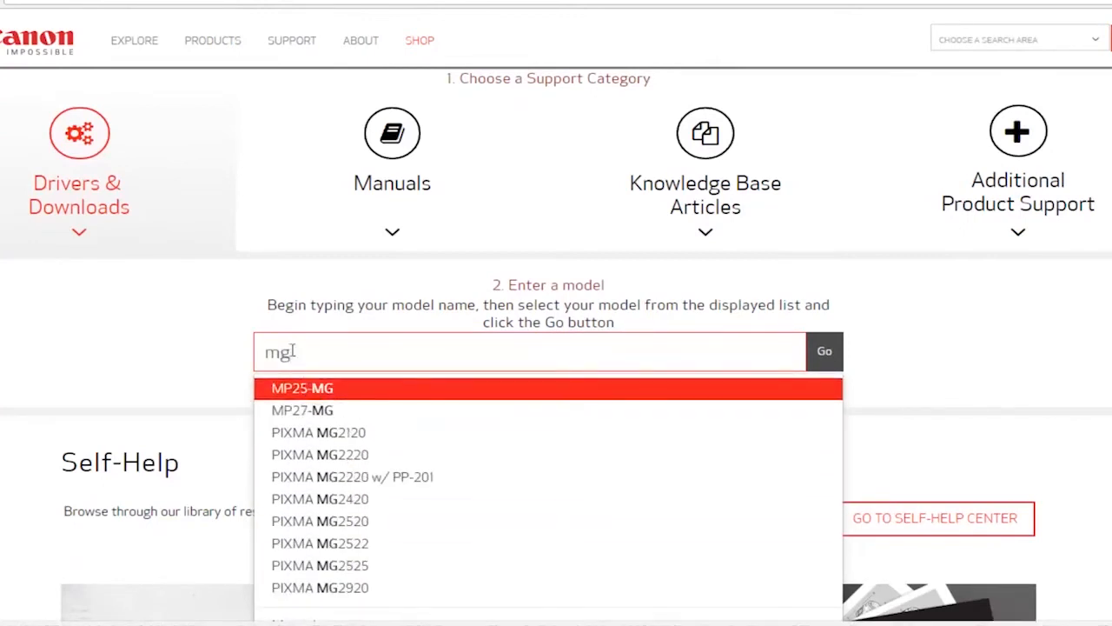
mouse_move(320, 542)
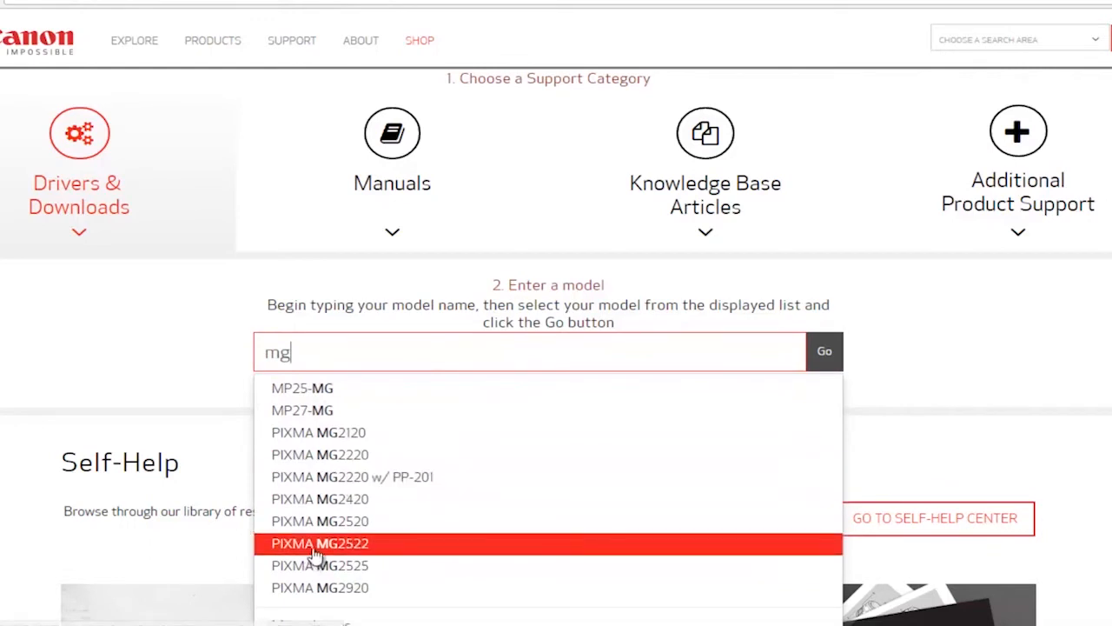
mouse_move(320, 521)
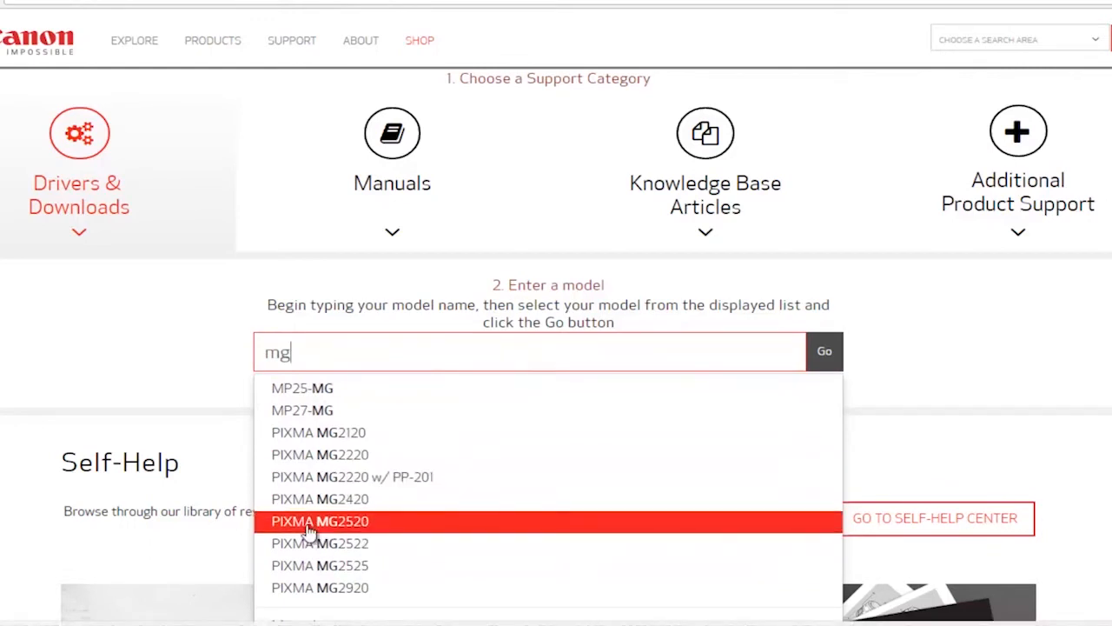
click(320, 522)
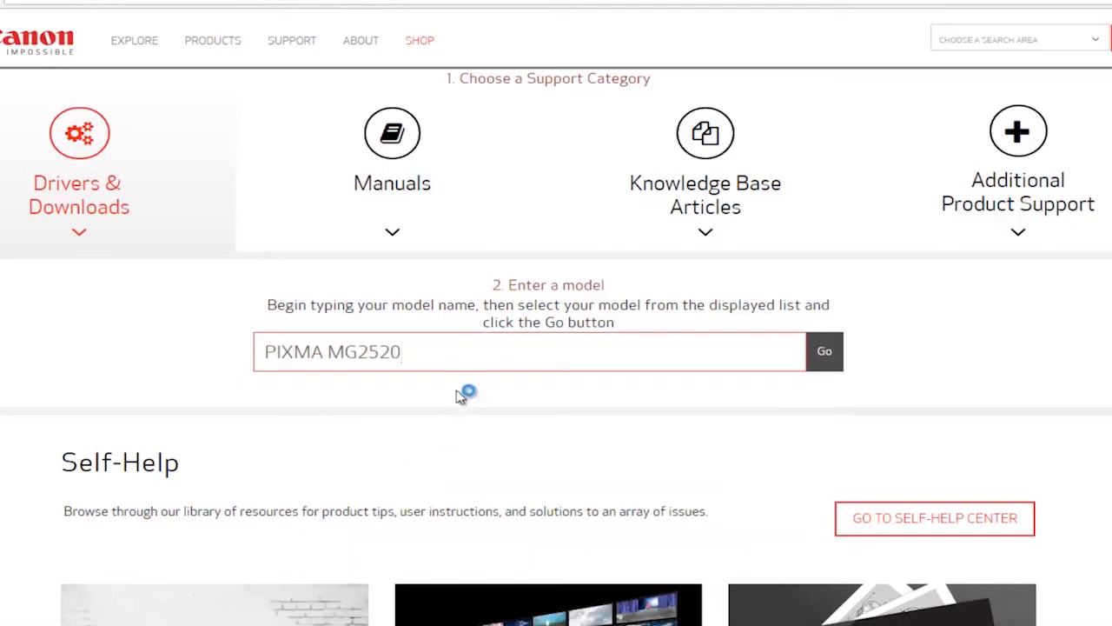
double_click(365, 351)
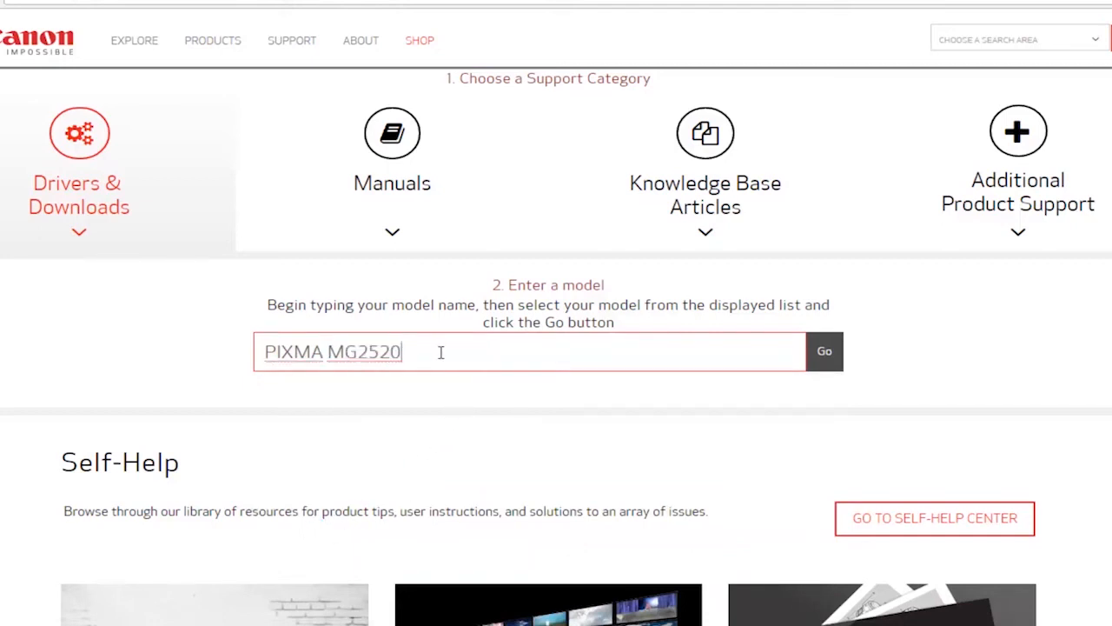
mouse_move(768, 351)
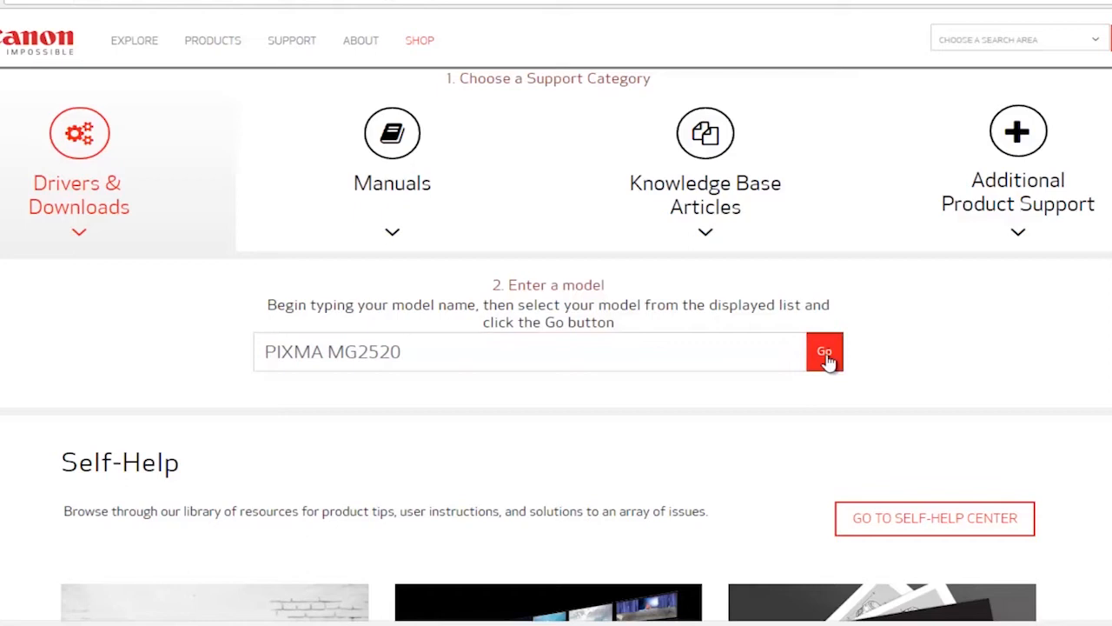
Go to the PIXMA MG2520 product page and show its Drivers & Downloads list for Windows 10.
click(823, 351)
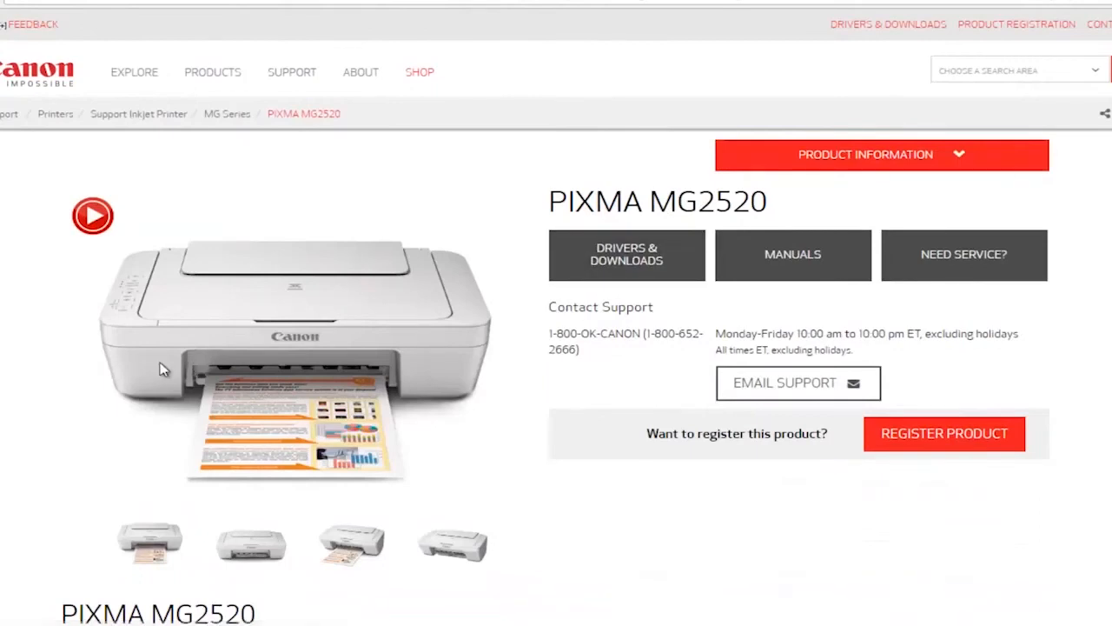
mouse_move(323, 316)
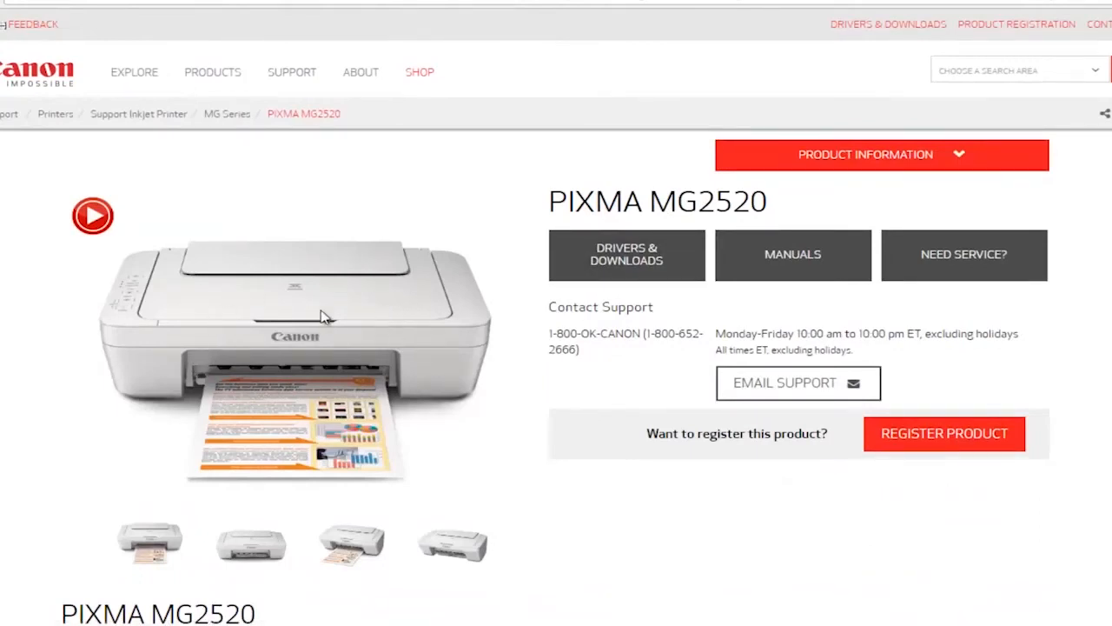
click(625, 254)
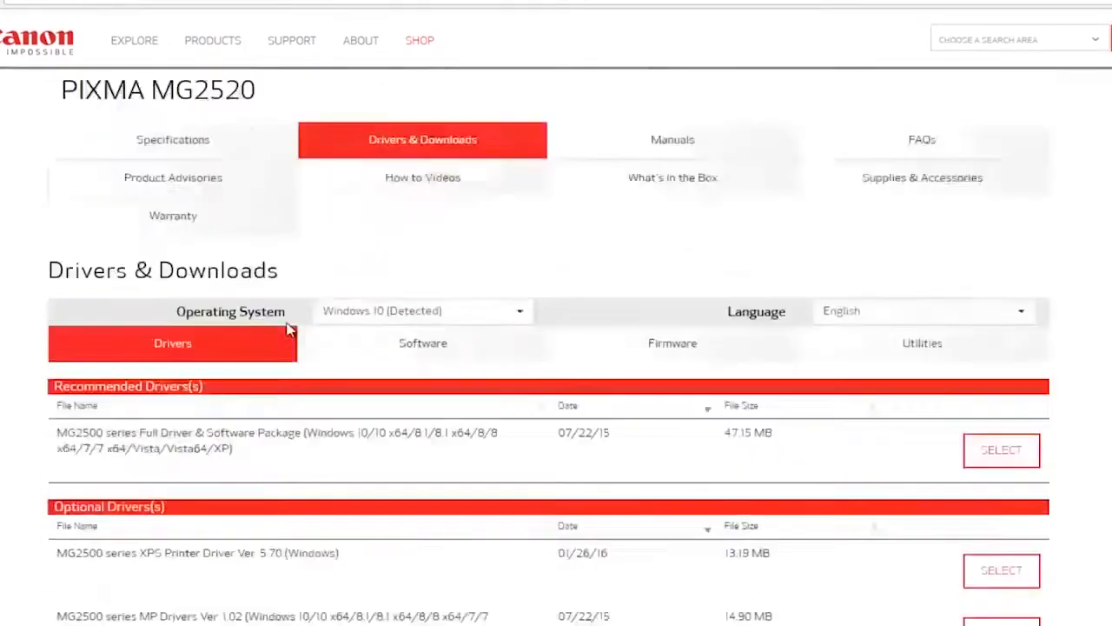
scroll(up, 3)
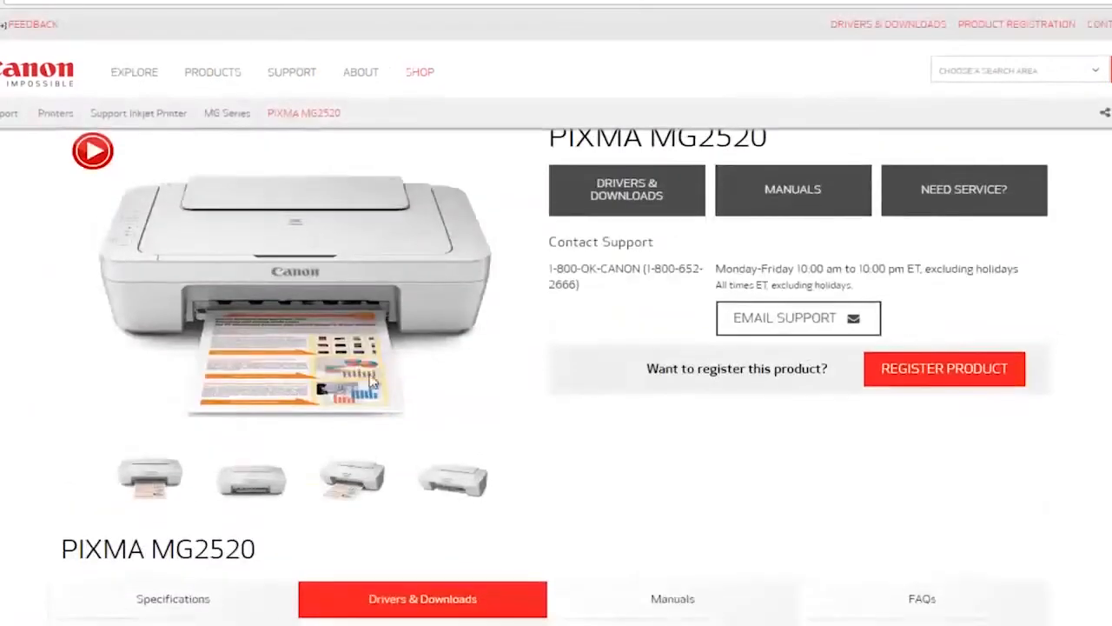
scroll(down, 3)
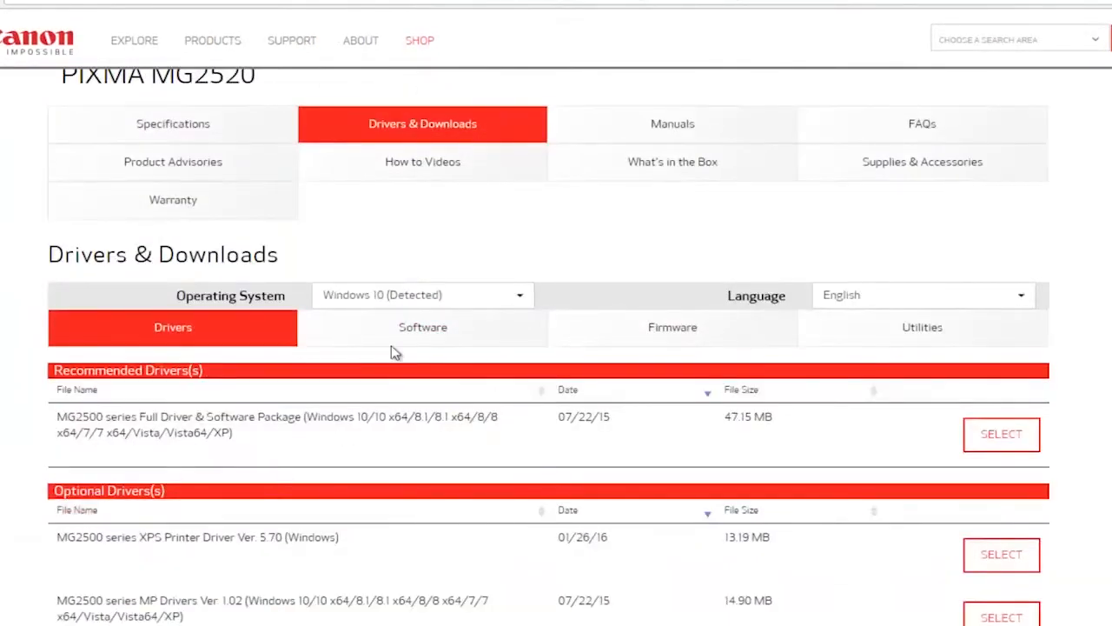
scroll(up, 3)
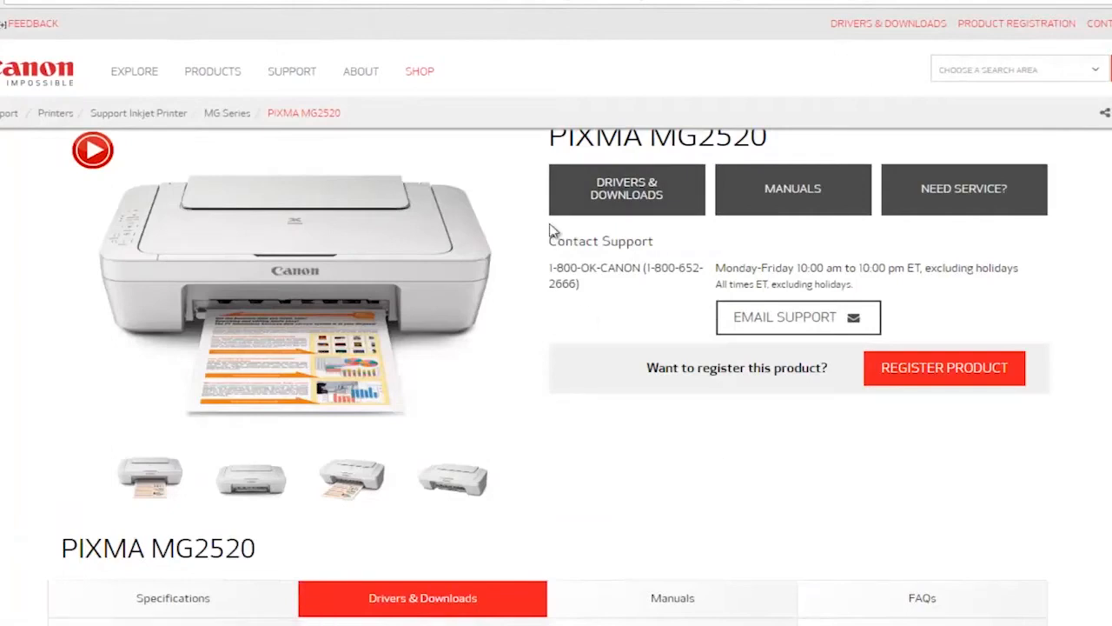
scroll(down, 3)
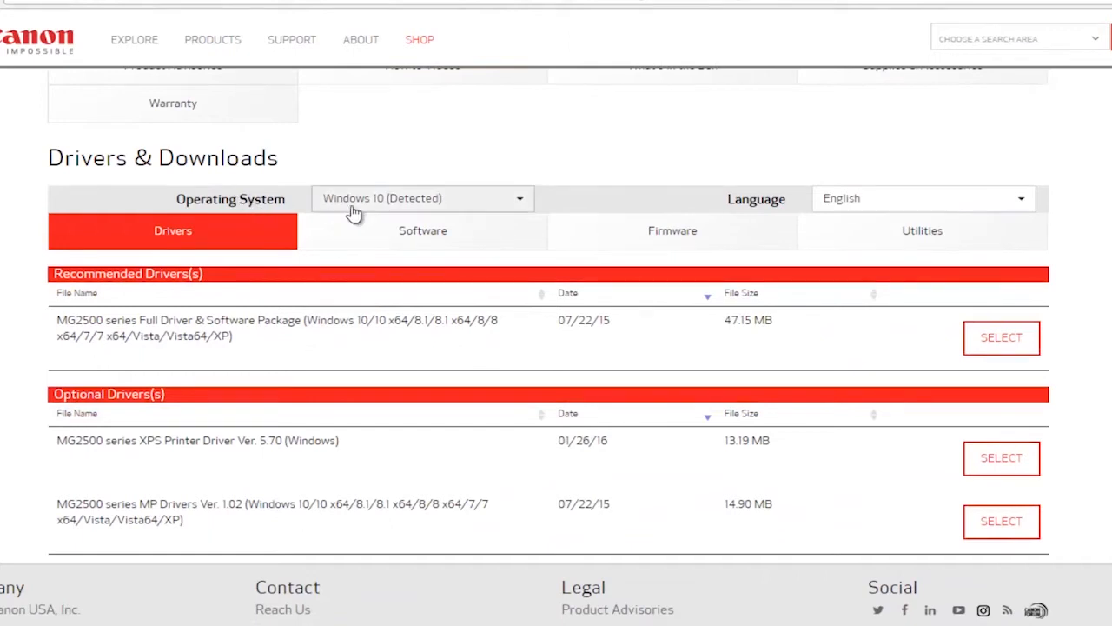
Review the operating system choices and keep Windows 10 (Detected).
click(420, 199)
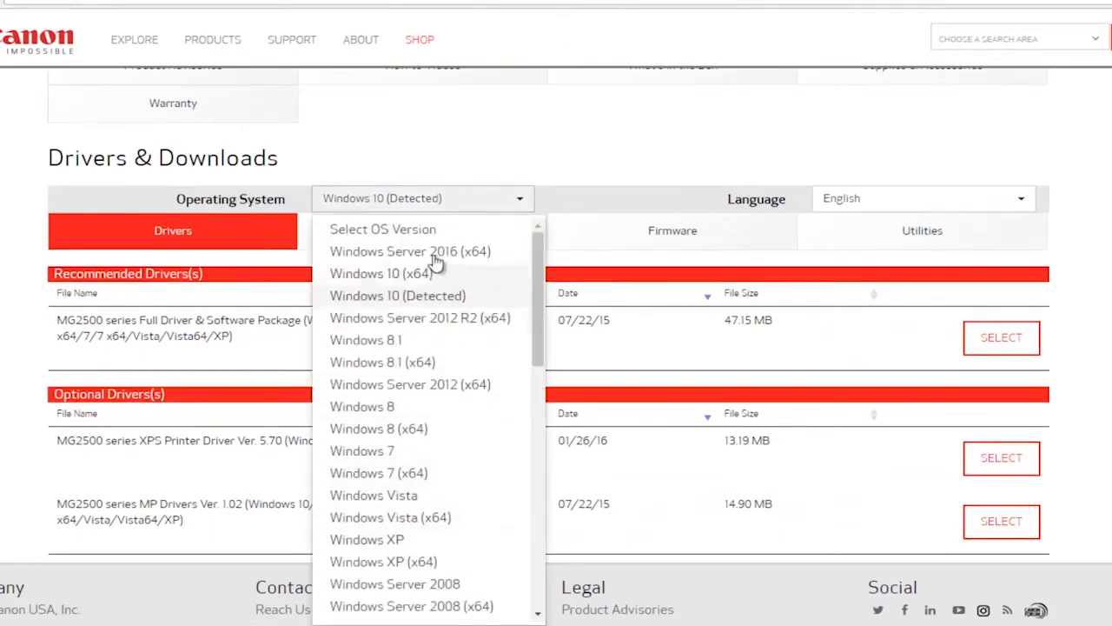
scroll(down, 3)
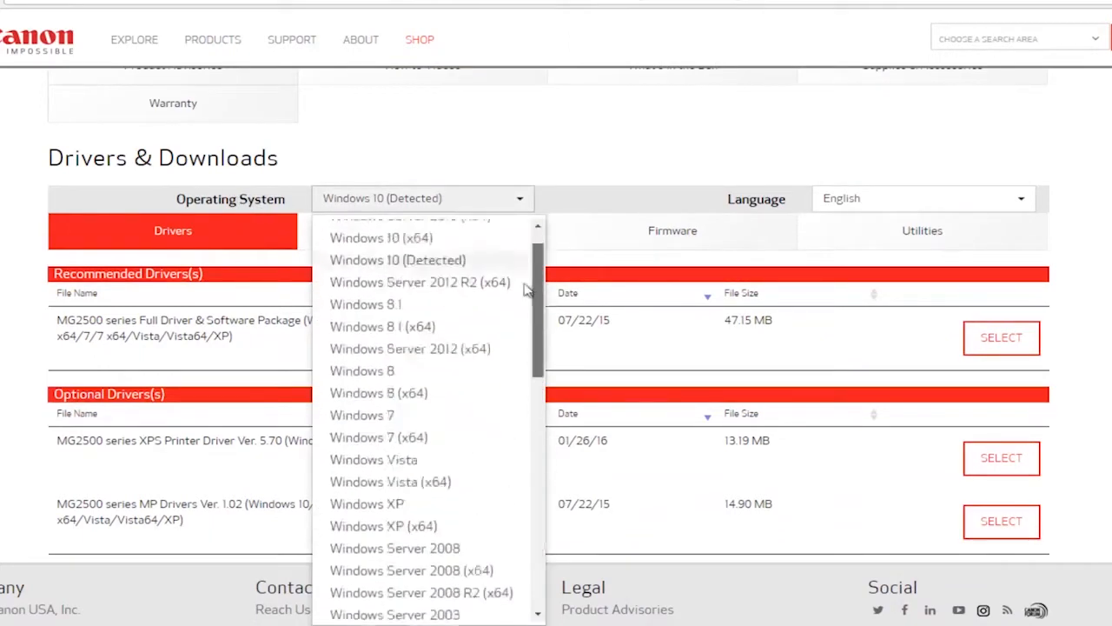
scroll(up, 3)
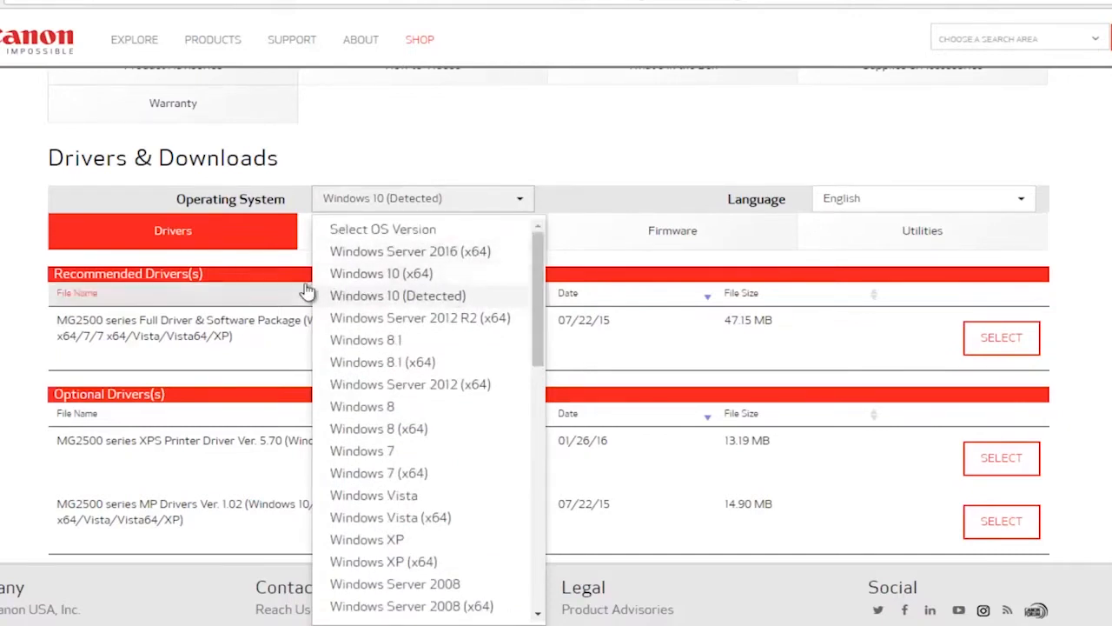
mouse_move(420, 316)
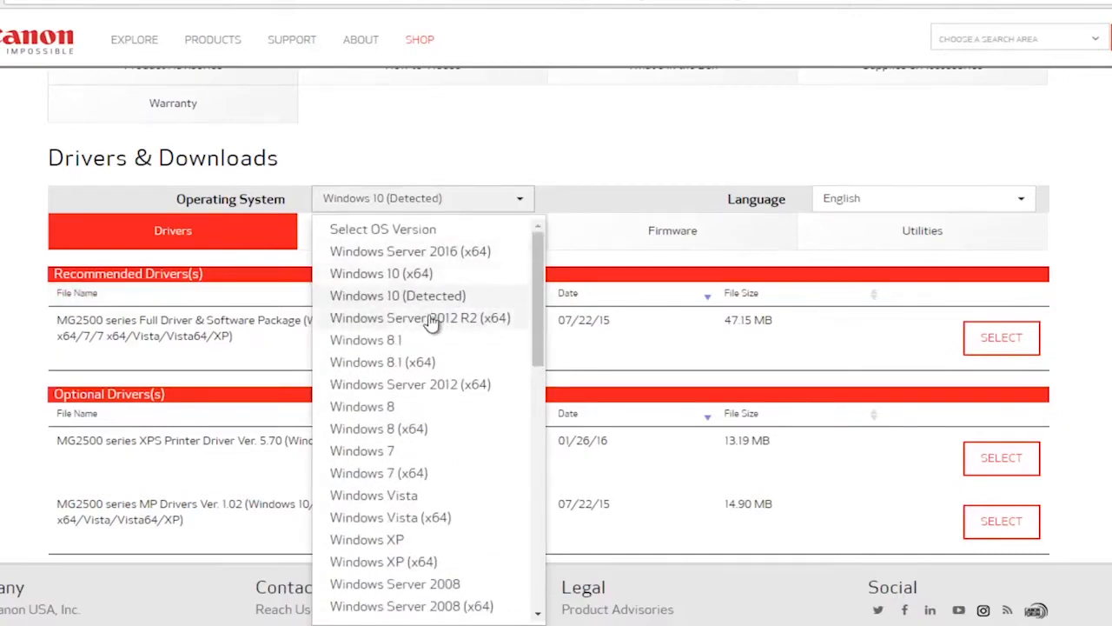
scroll(down, 3)
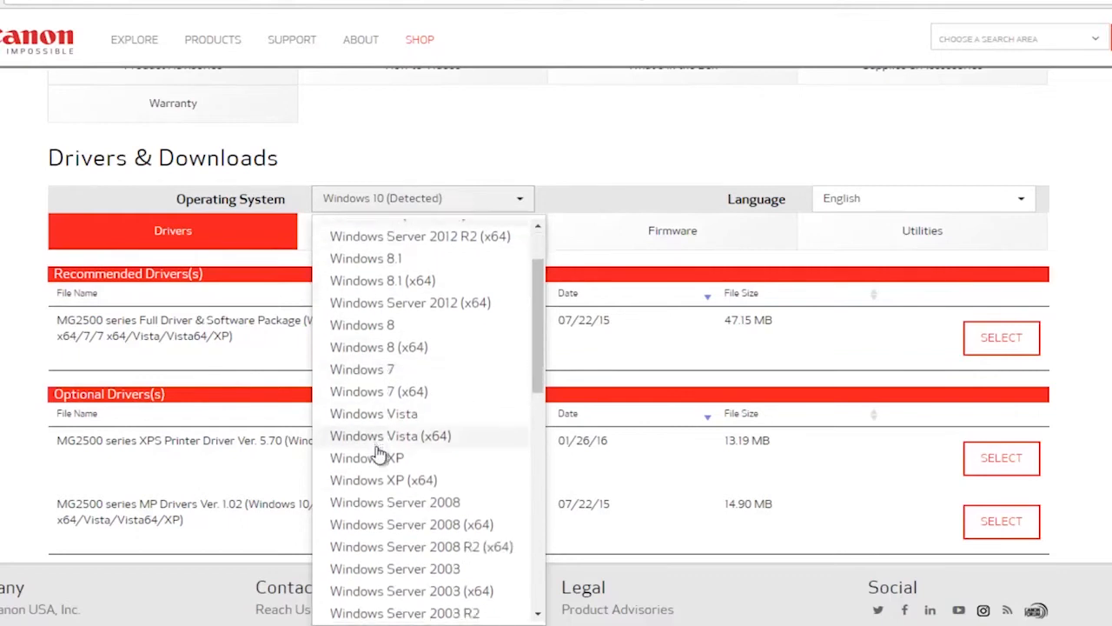
scroll(down, 3)
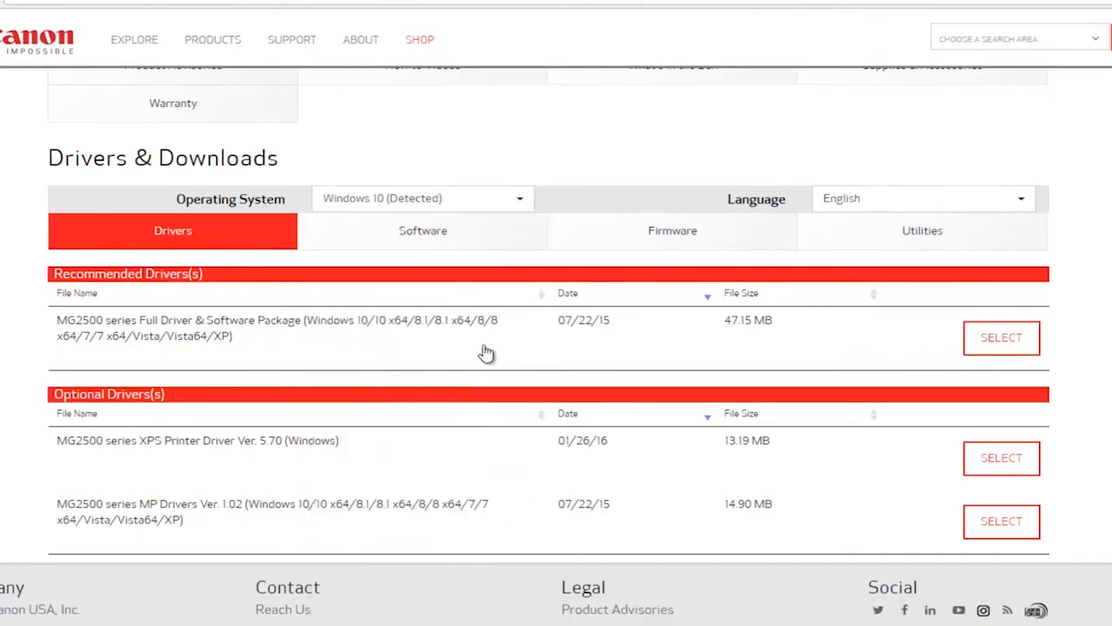
click(422, 198)
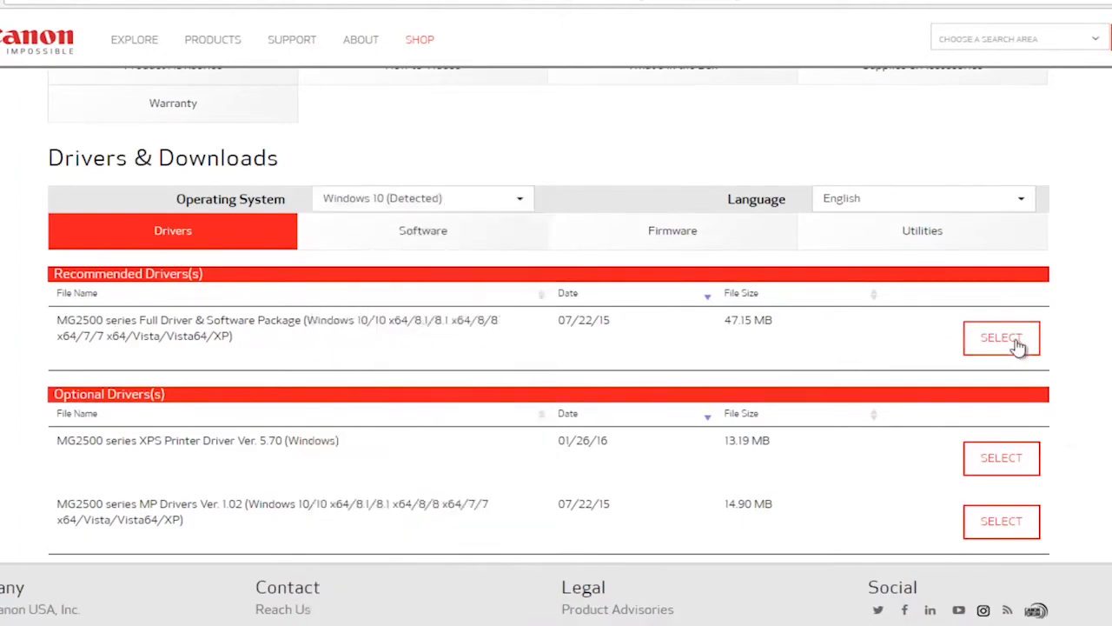
Select the MG2500 series Full Driver & Software Package to show its download details.
click(1001, 337)
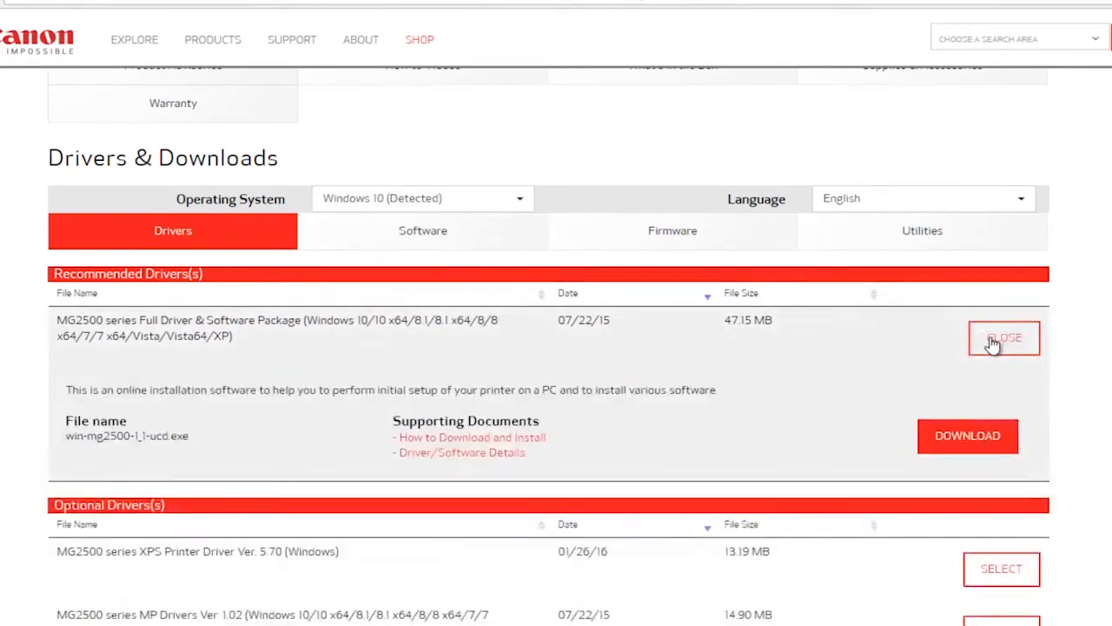
scroll(up, 3)
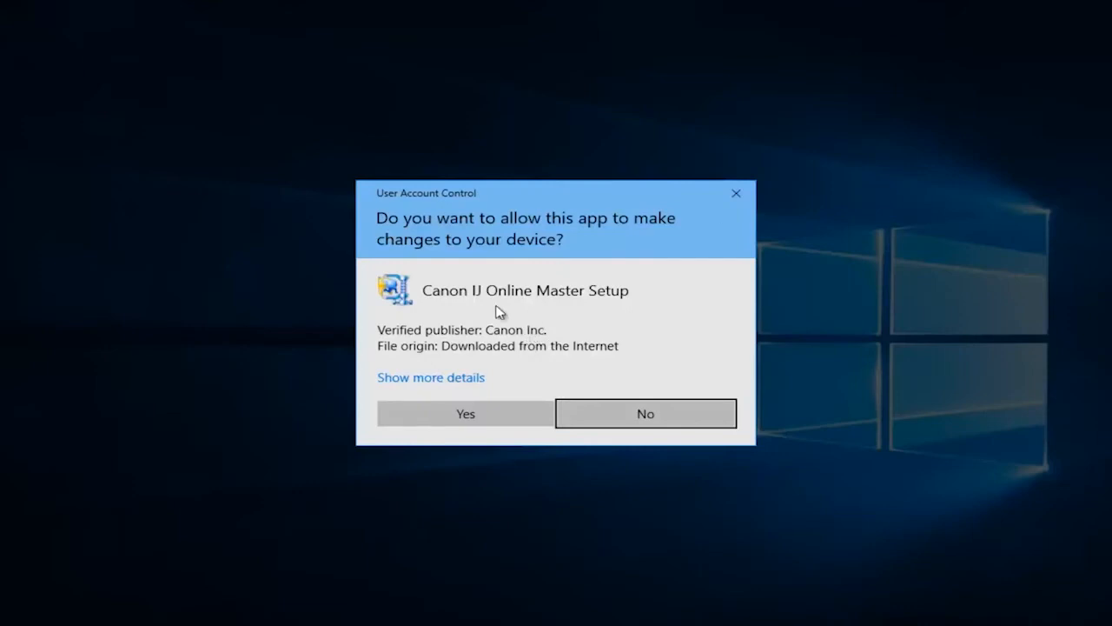
mouse_move(500, 334)
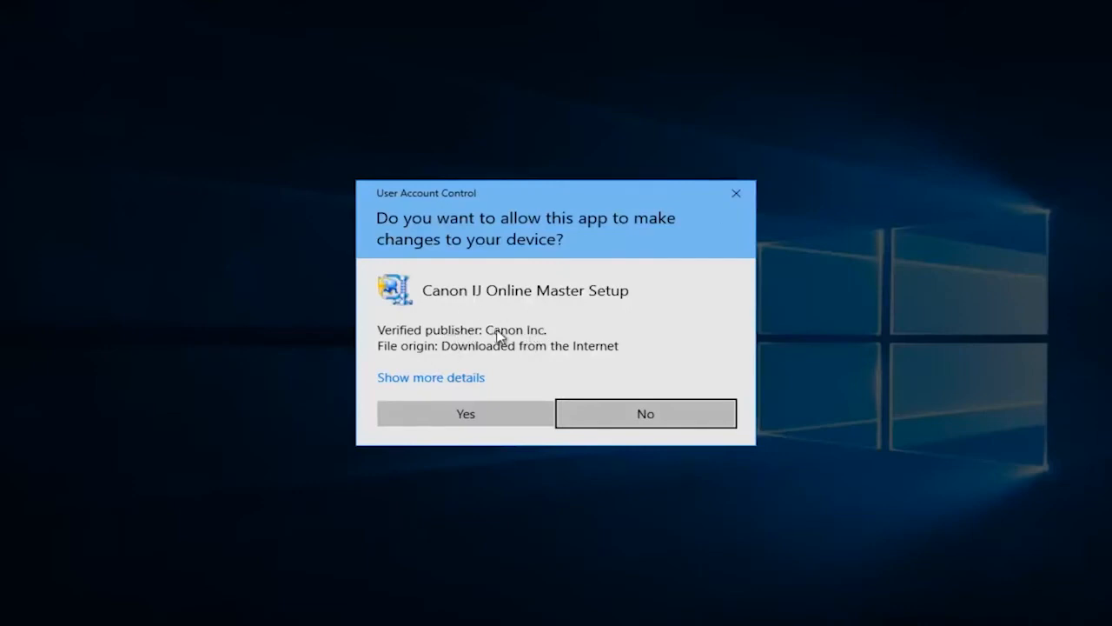
mouse_move(511, 327)
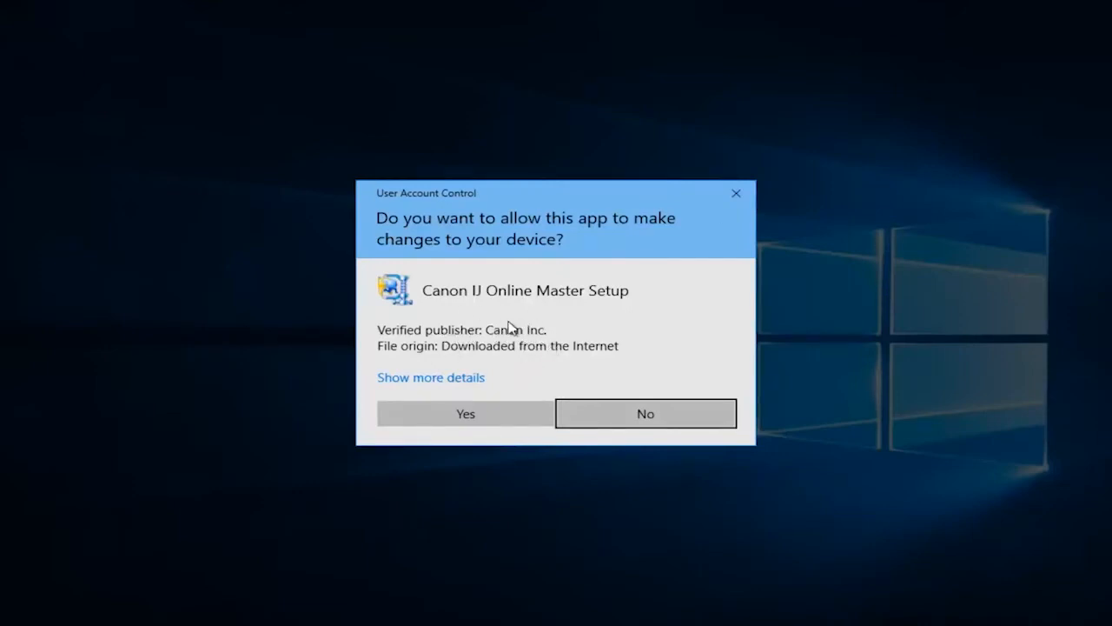
mouse_move(493, 264)
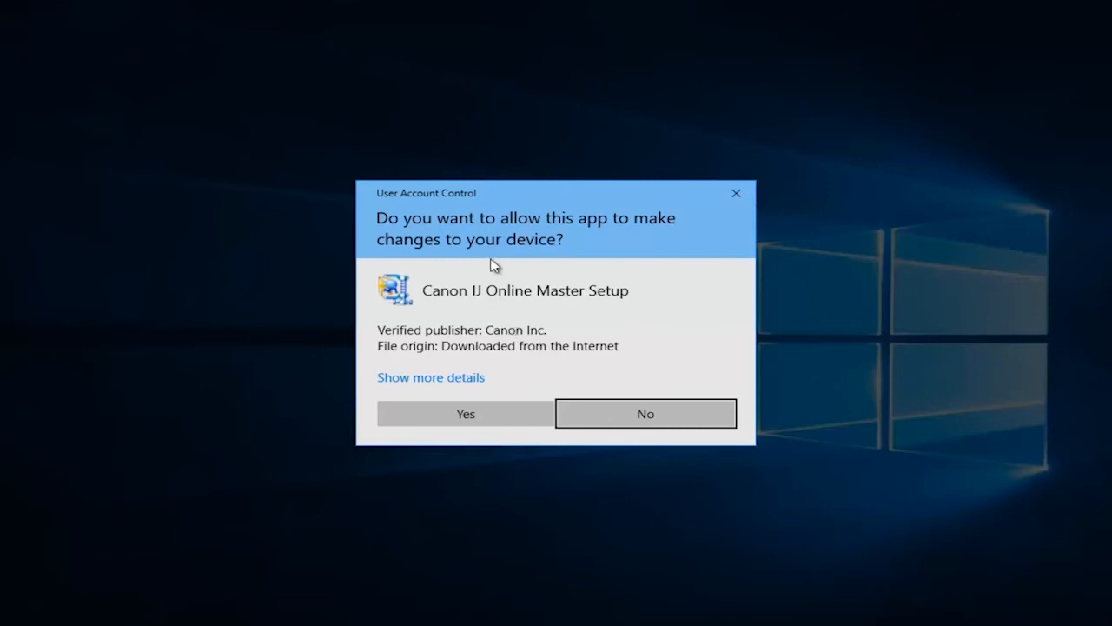
mouse_move(555, 316)
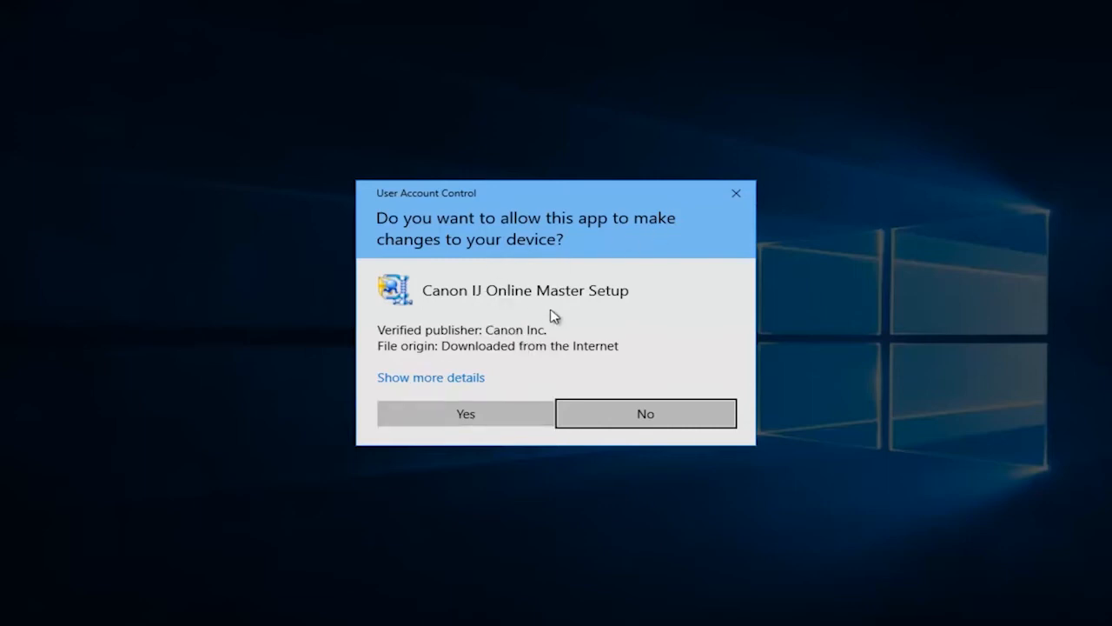
Allow the Canon setup in UAC and decline aborting the WinZip extraction.
click(466, 414)
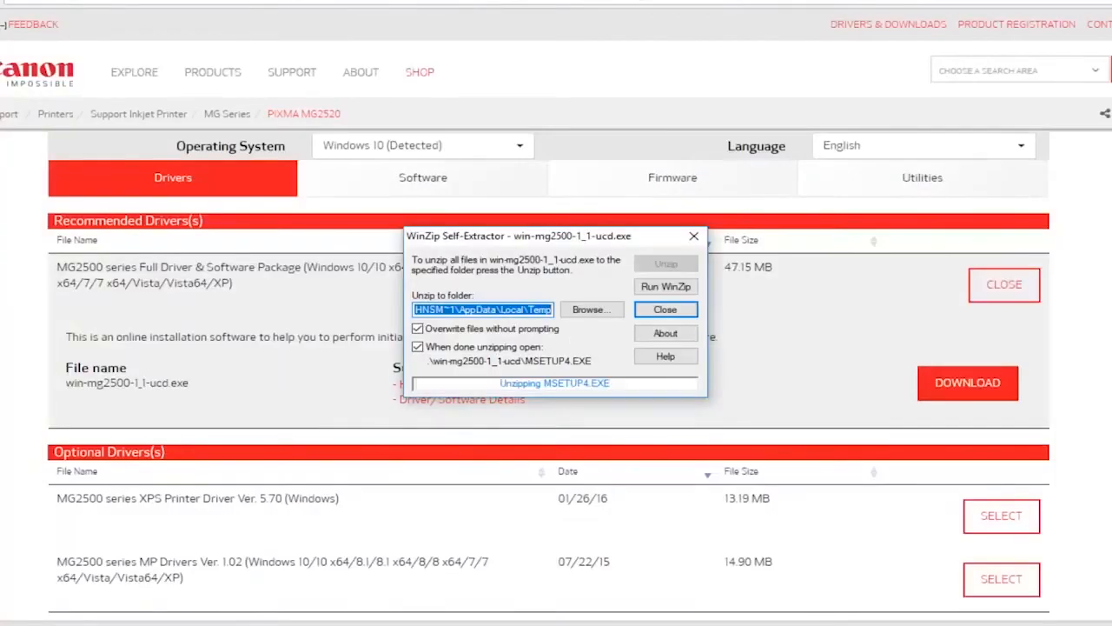
click(664, 310)
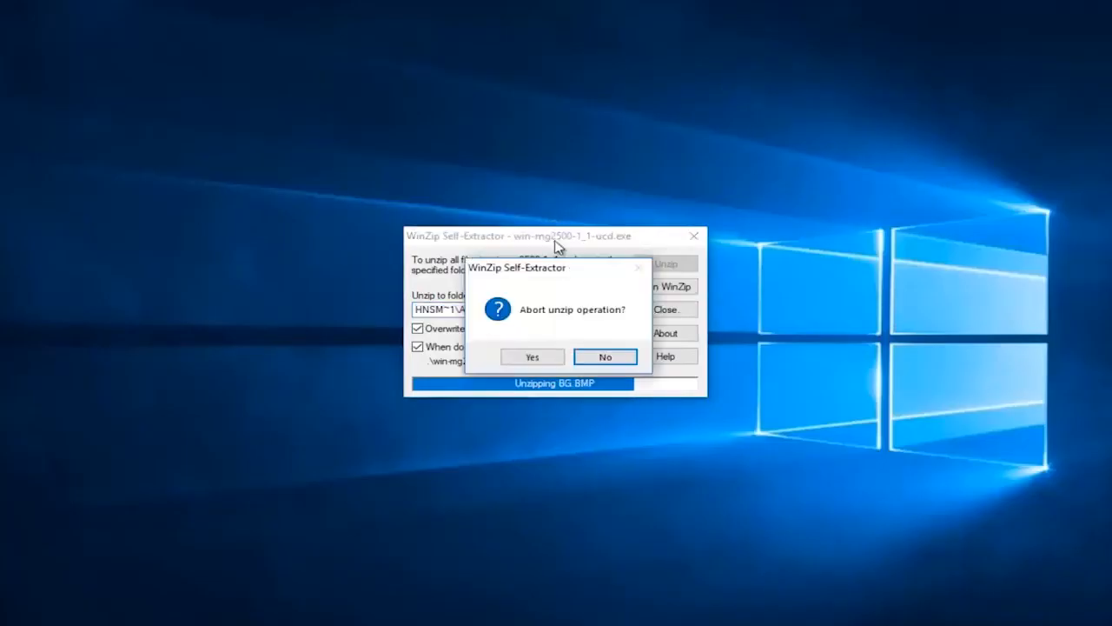
click(605, 357)
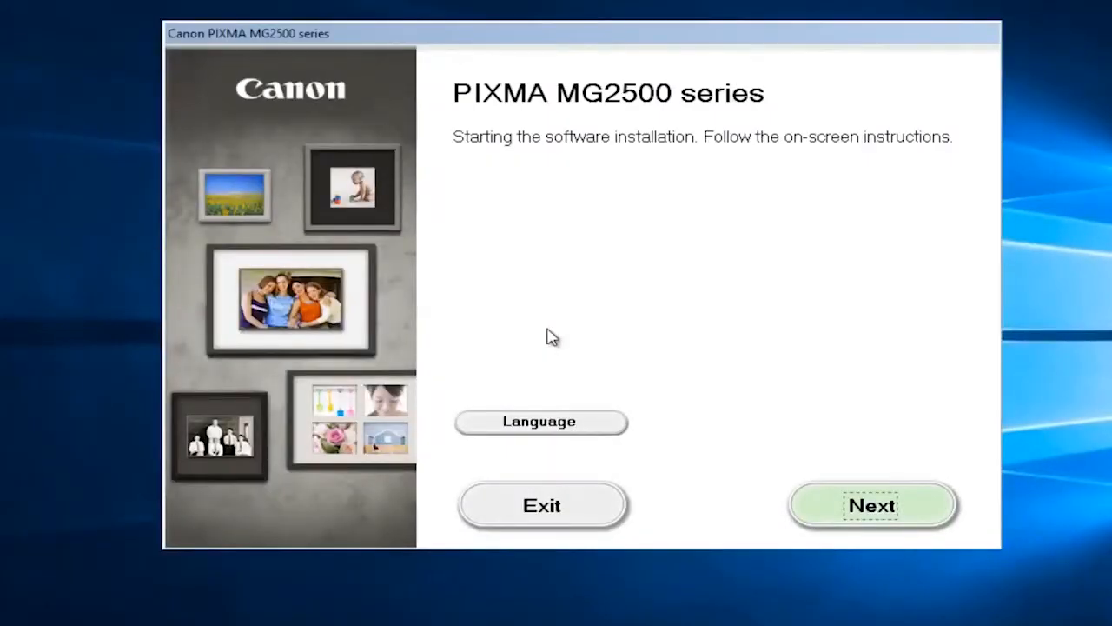
mouse_move(235, 379)
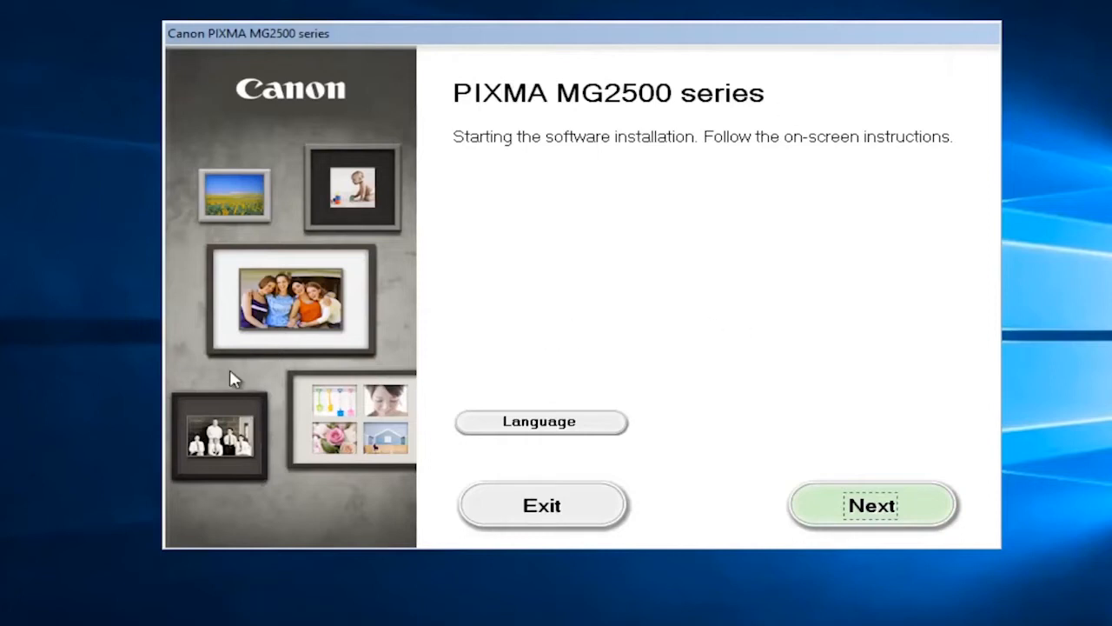
mouse_move(252, 304)
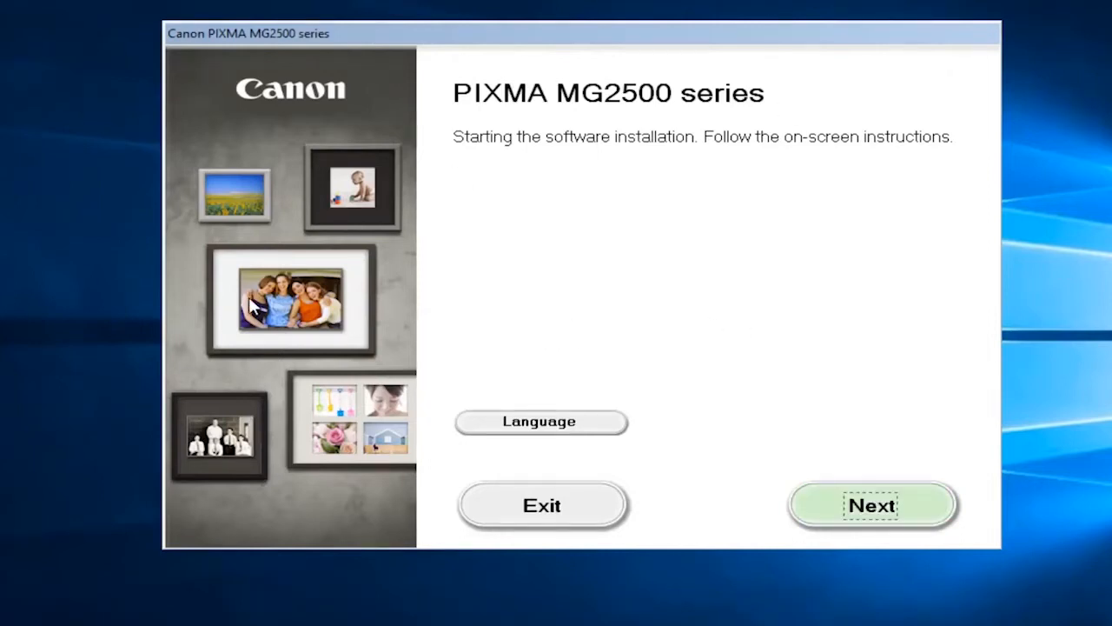
mouse_move(524, 170)
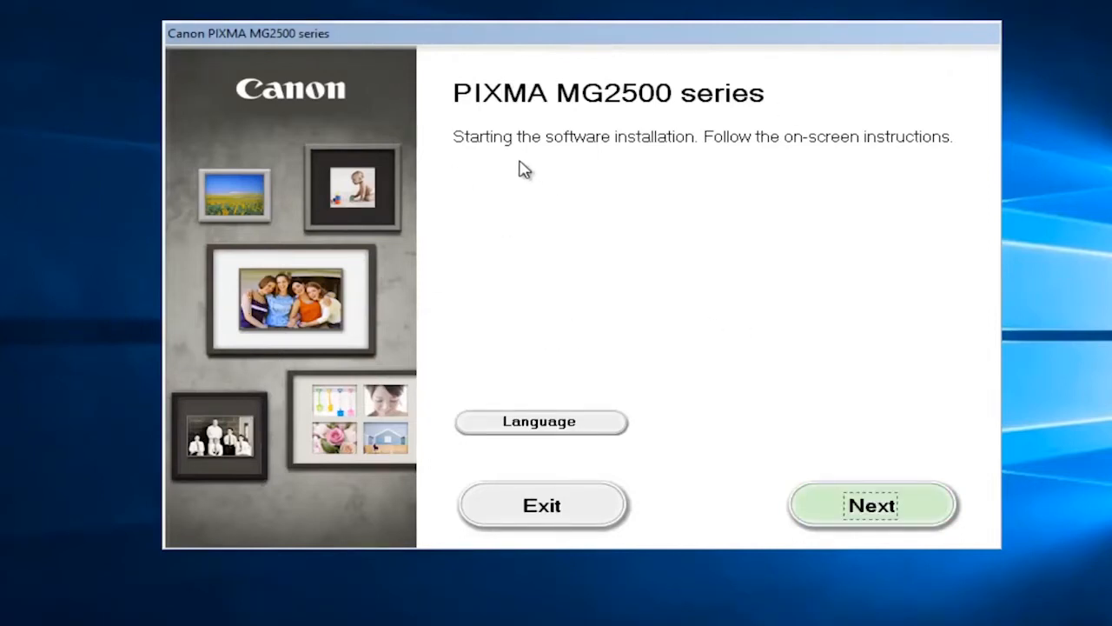
mouse_move(872, 165)
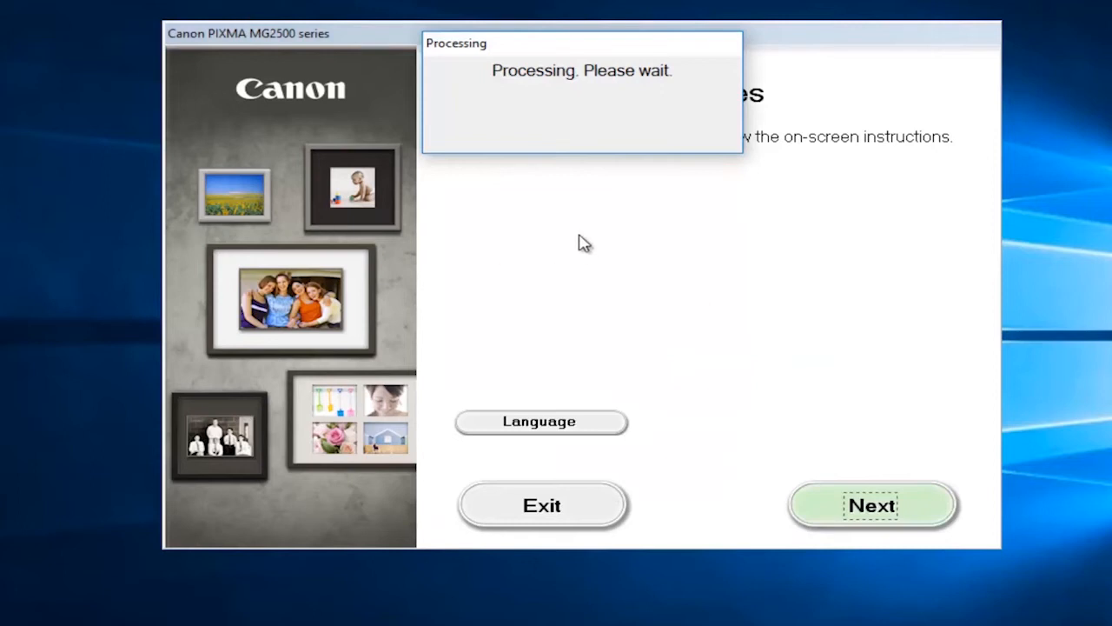
mouse_move(580, 235)
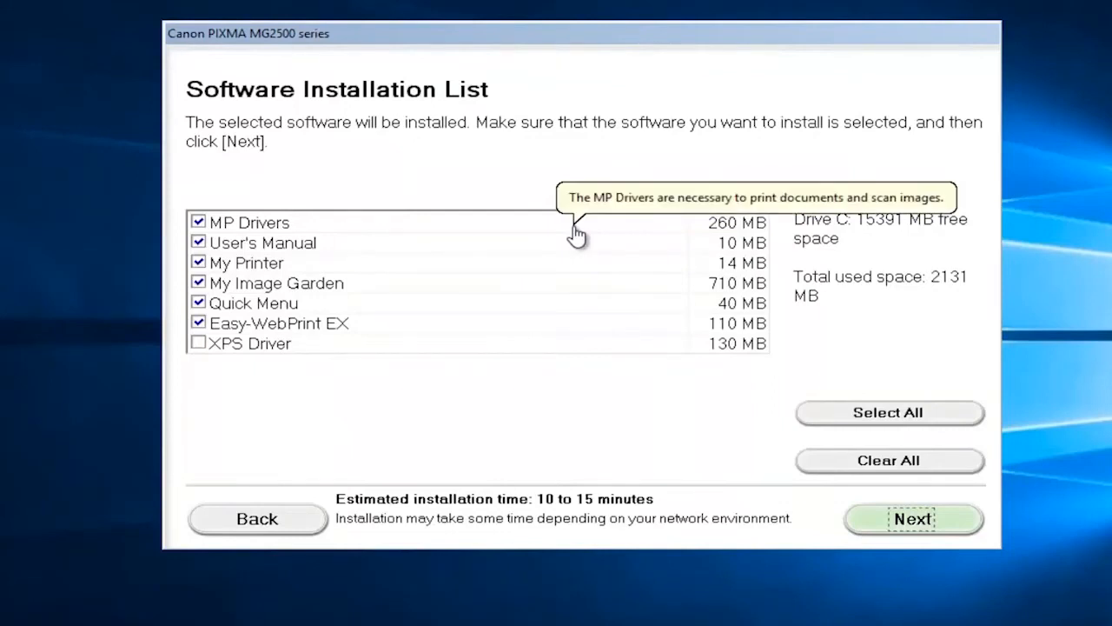
mouse_move(264, 222)
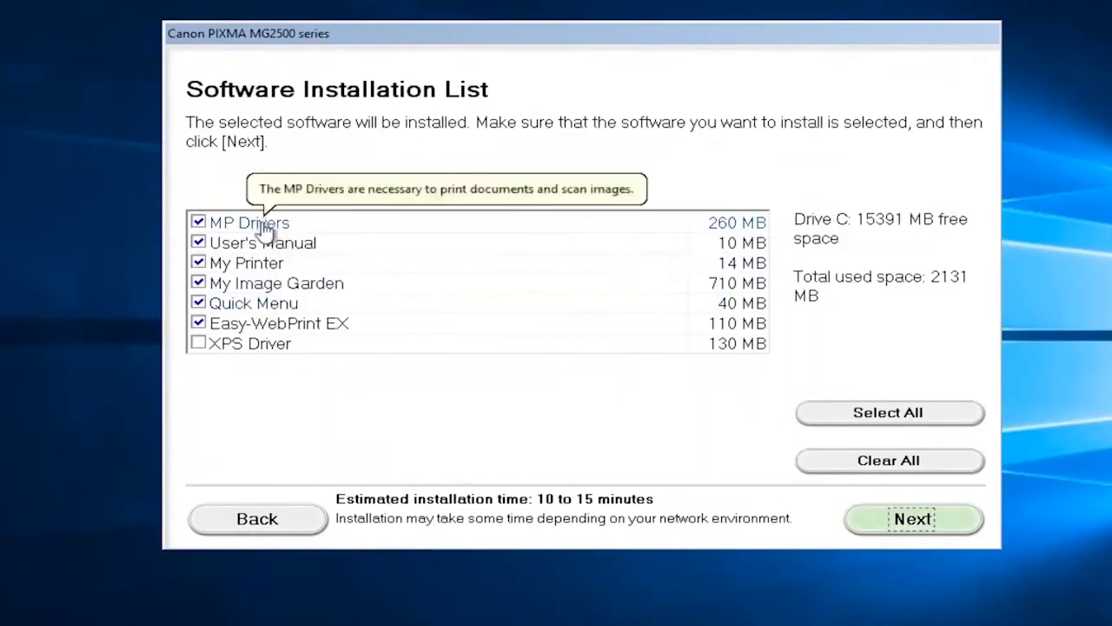
mouse_move(278, 323)
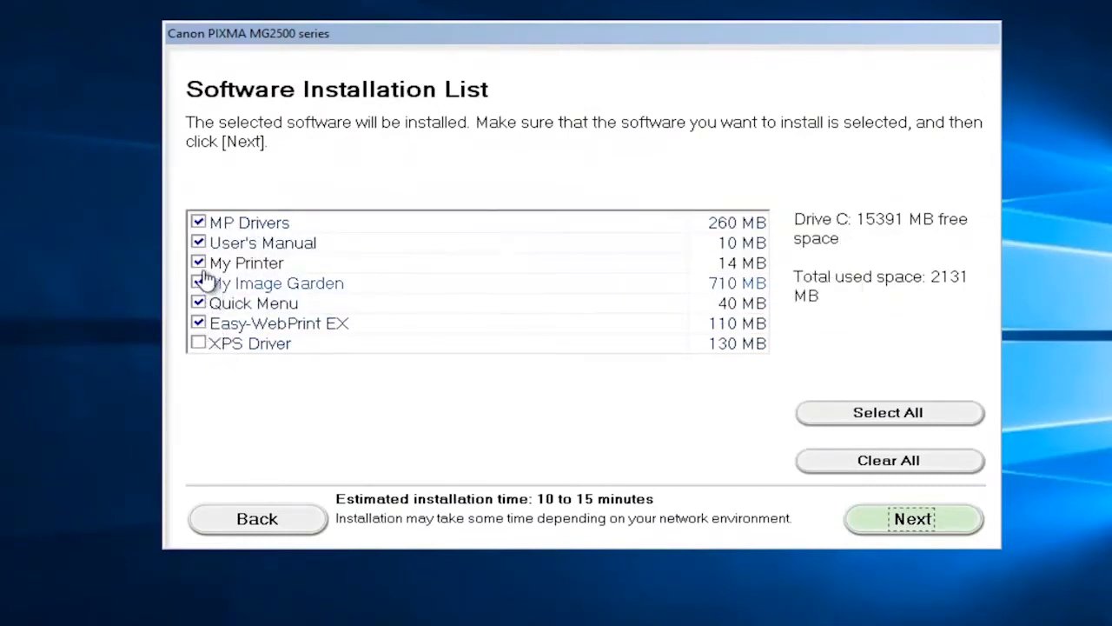
mouse_move(247, 262)
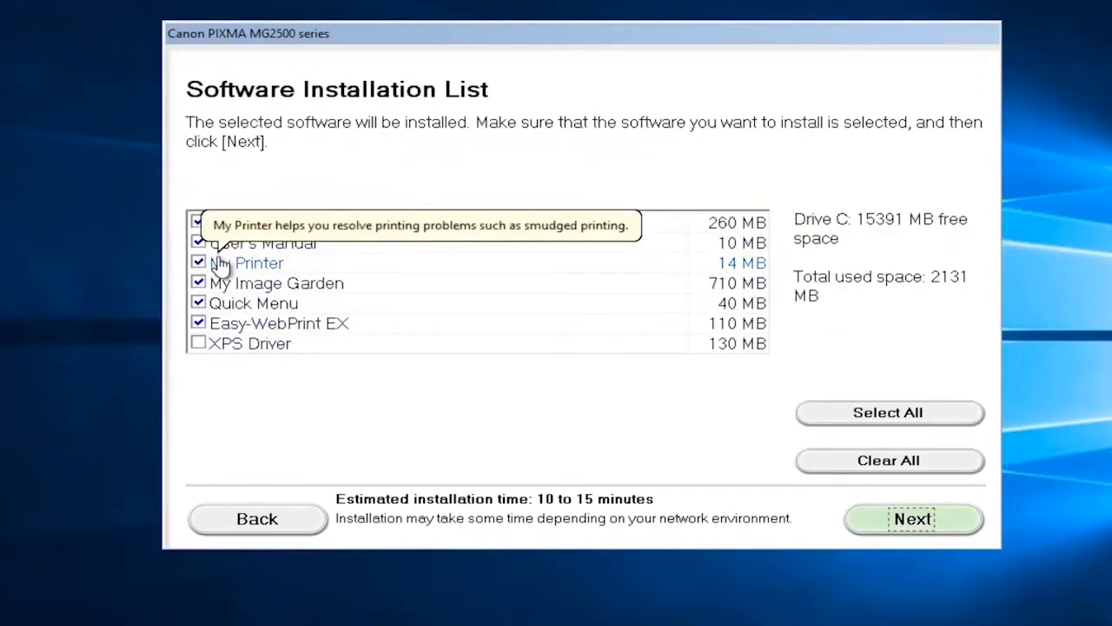
mouse_move(938, 304)
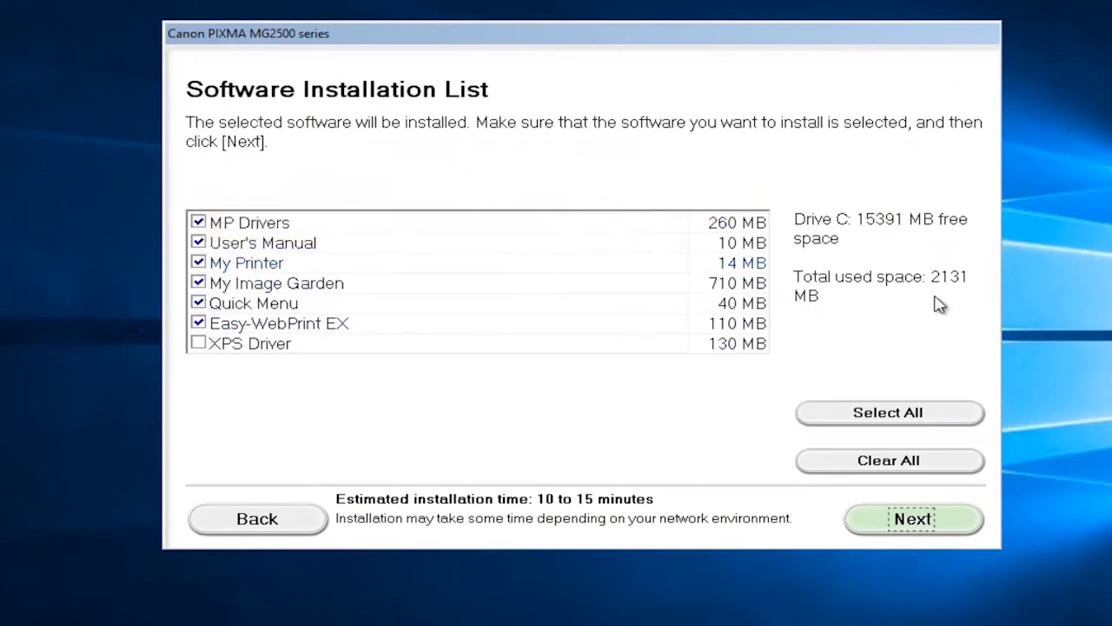
mouse_move(890, 332)
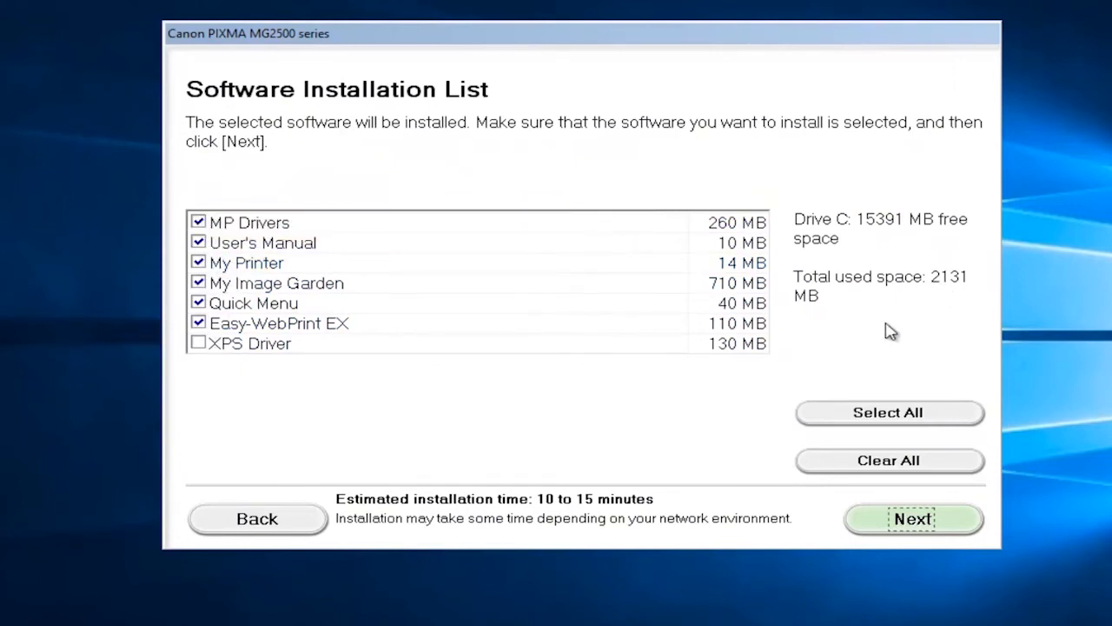
mouse_move(904, 299)
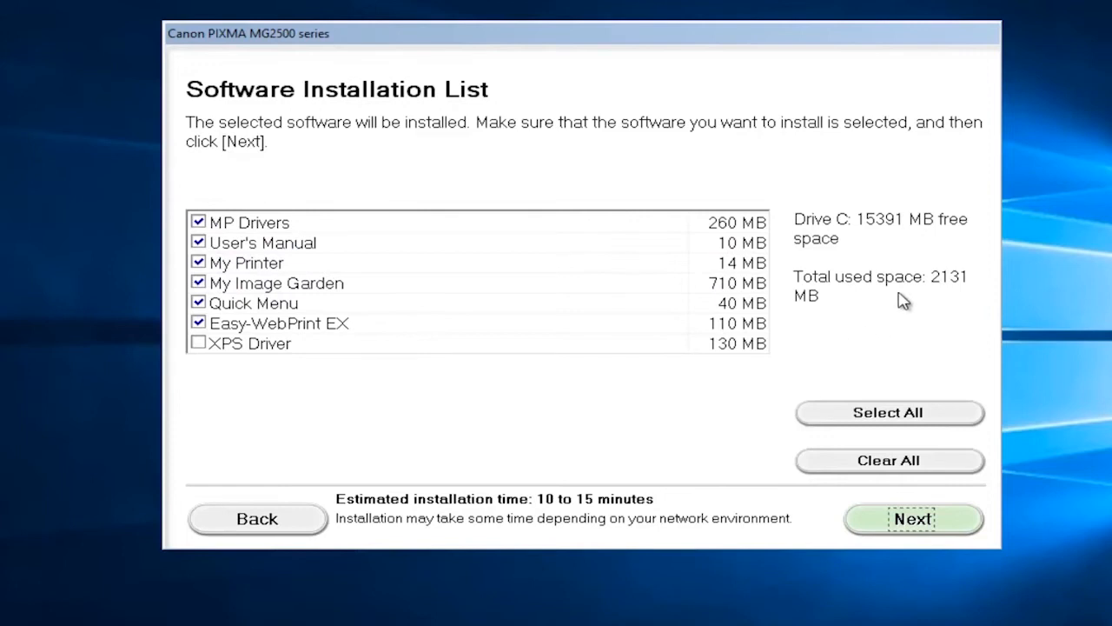
mouse_move(844, 309)
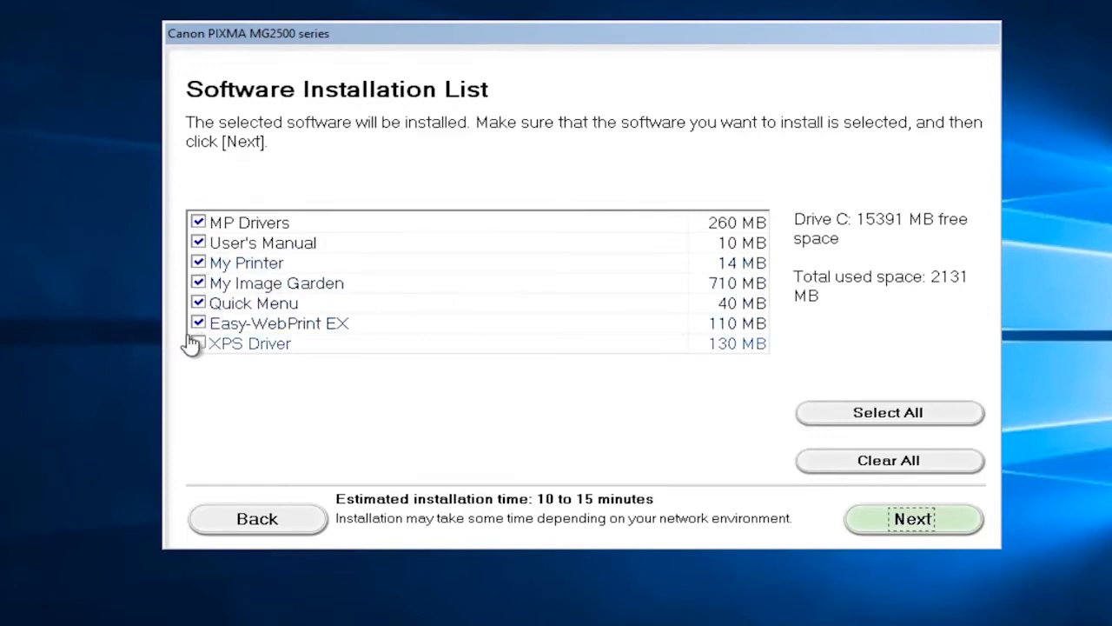
Uncheck the optional apps so only MP Drivers and User's Manual remain selected (326 MB).
click(198, 342)
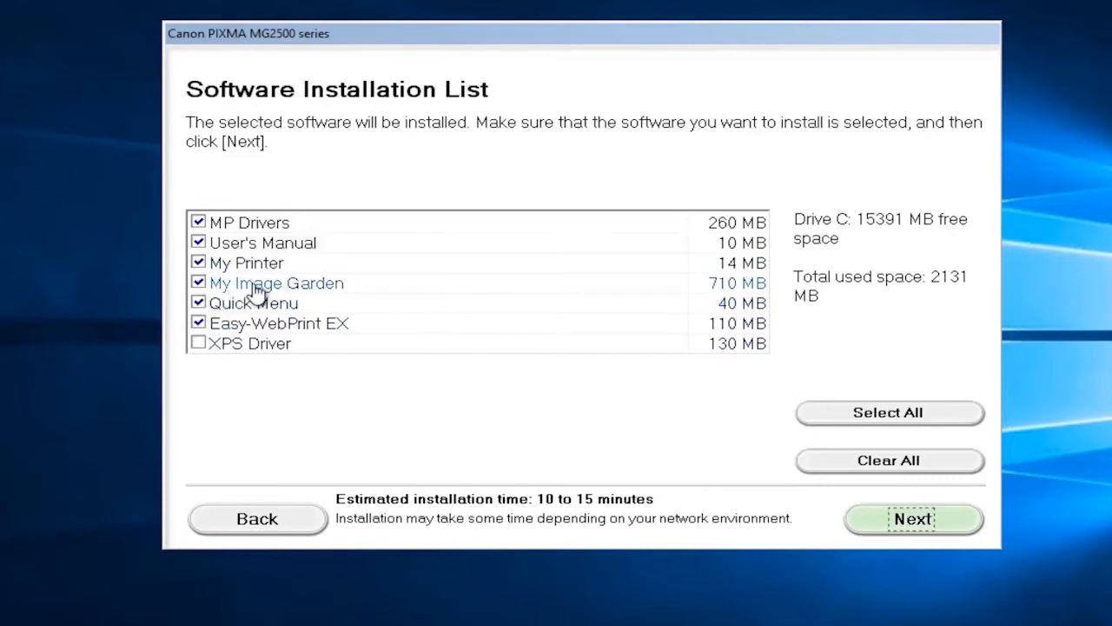
click(198, 281)
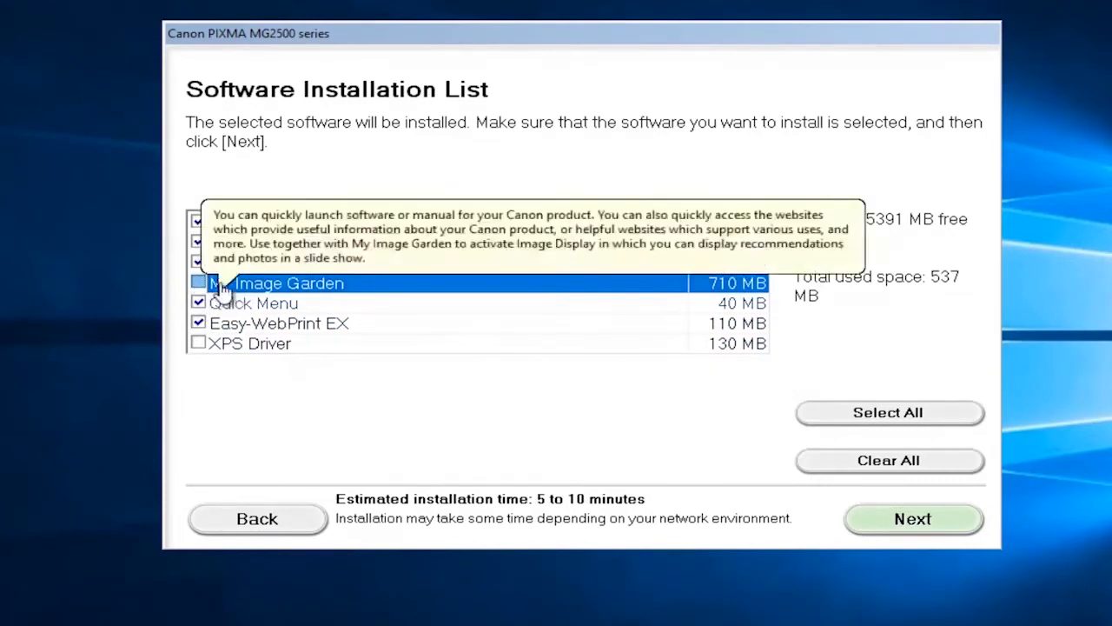
mouse_move(170, 302)
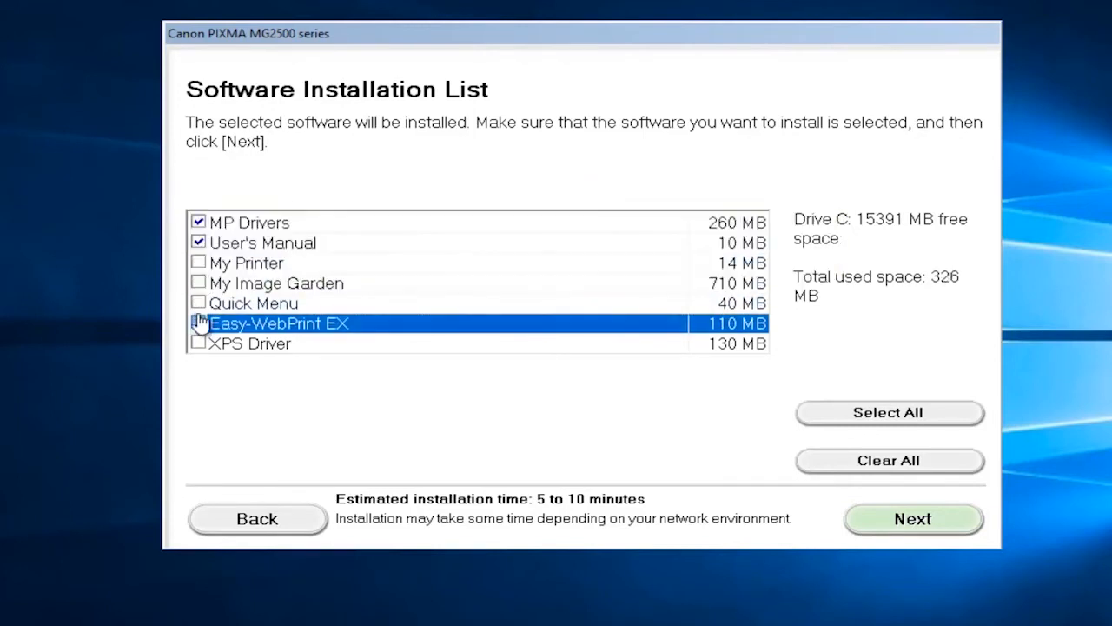
click(198, 321)
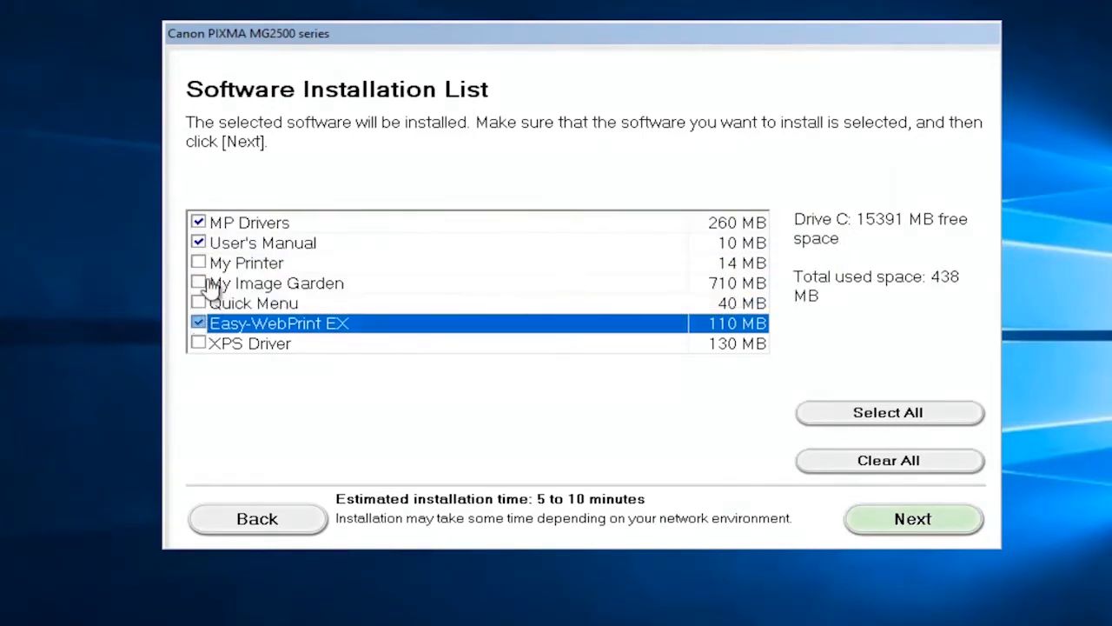
click(198, 322)
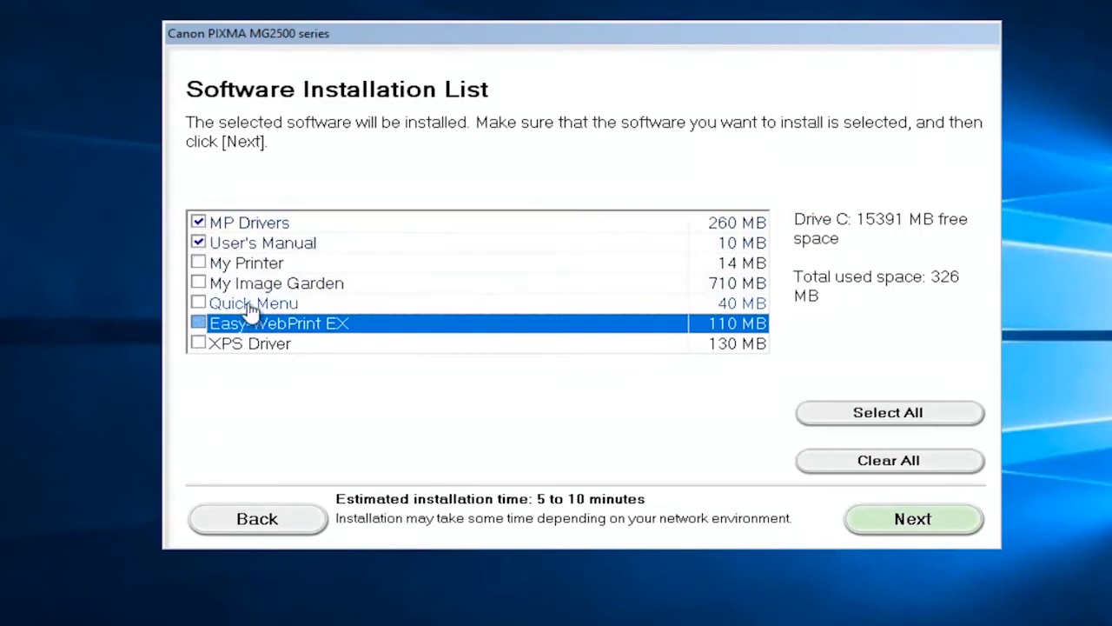
mouse_move(298, 233)
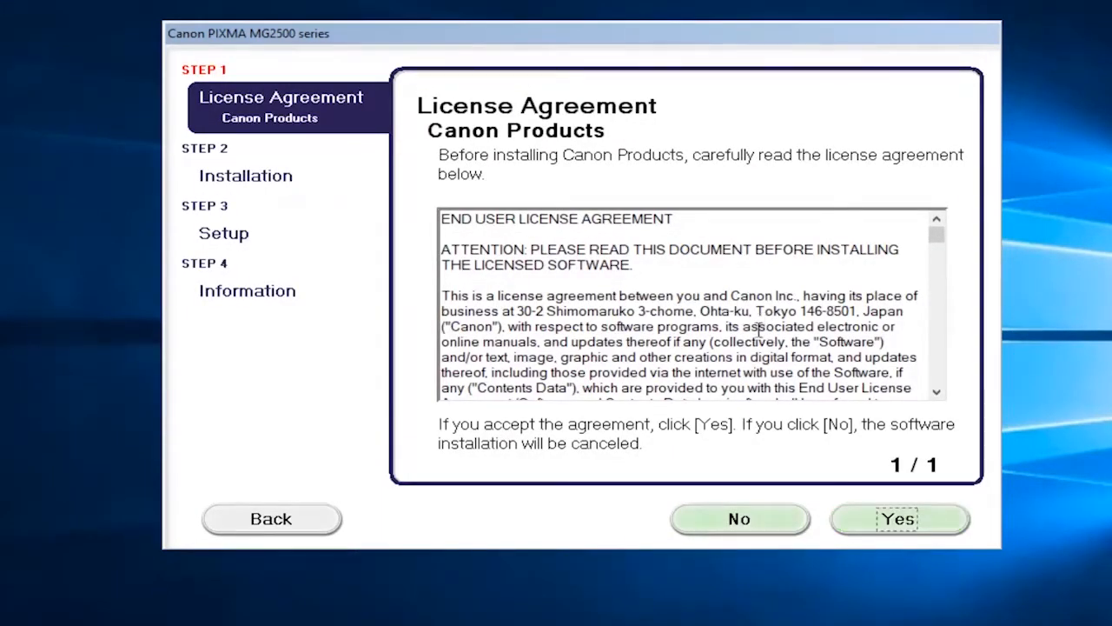
Accept the Canon Products license agreement with Yes.
click(899, 518)
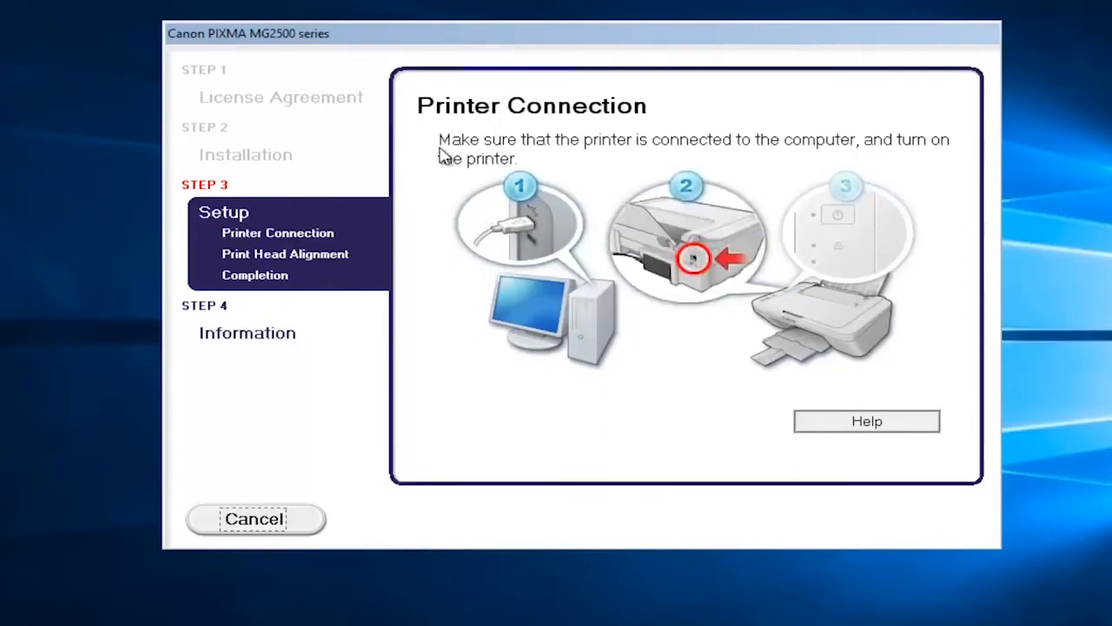
mouse_move(459, 165)
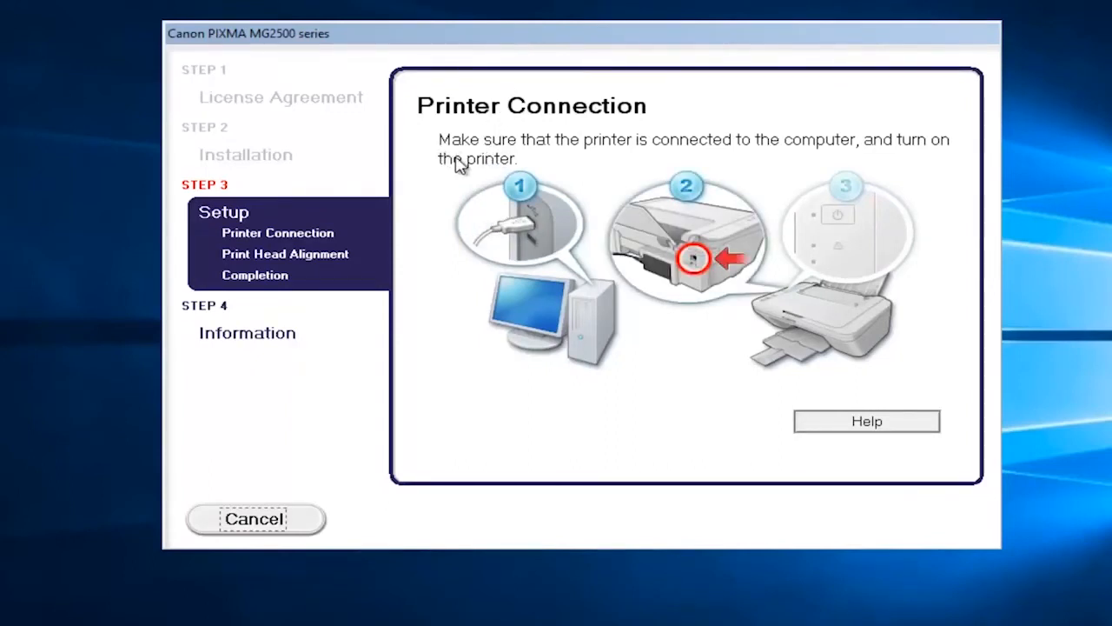